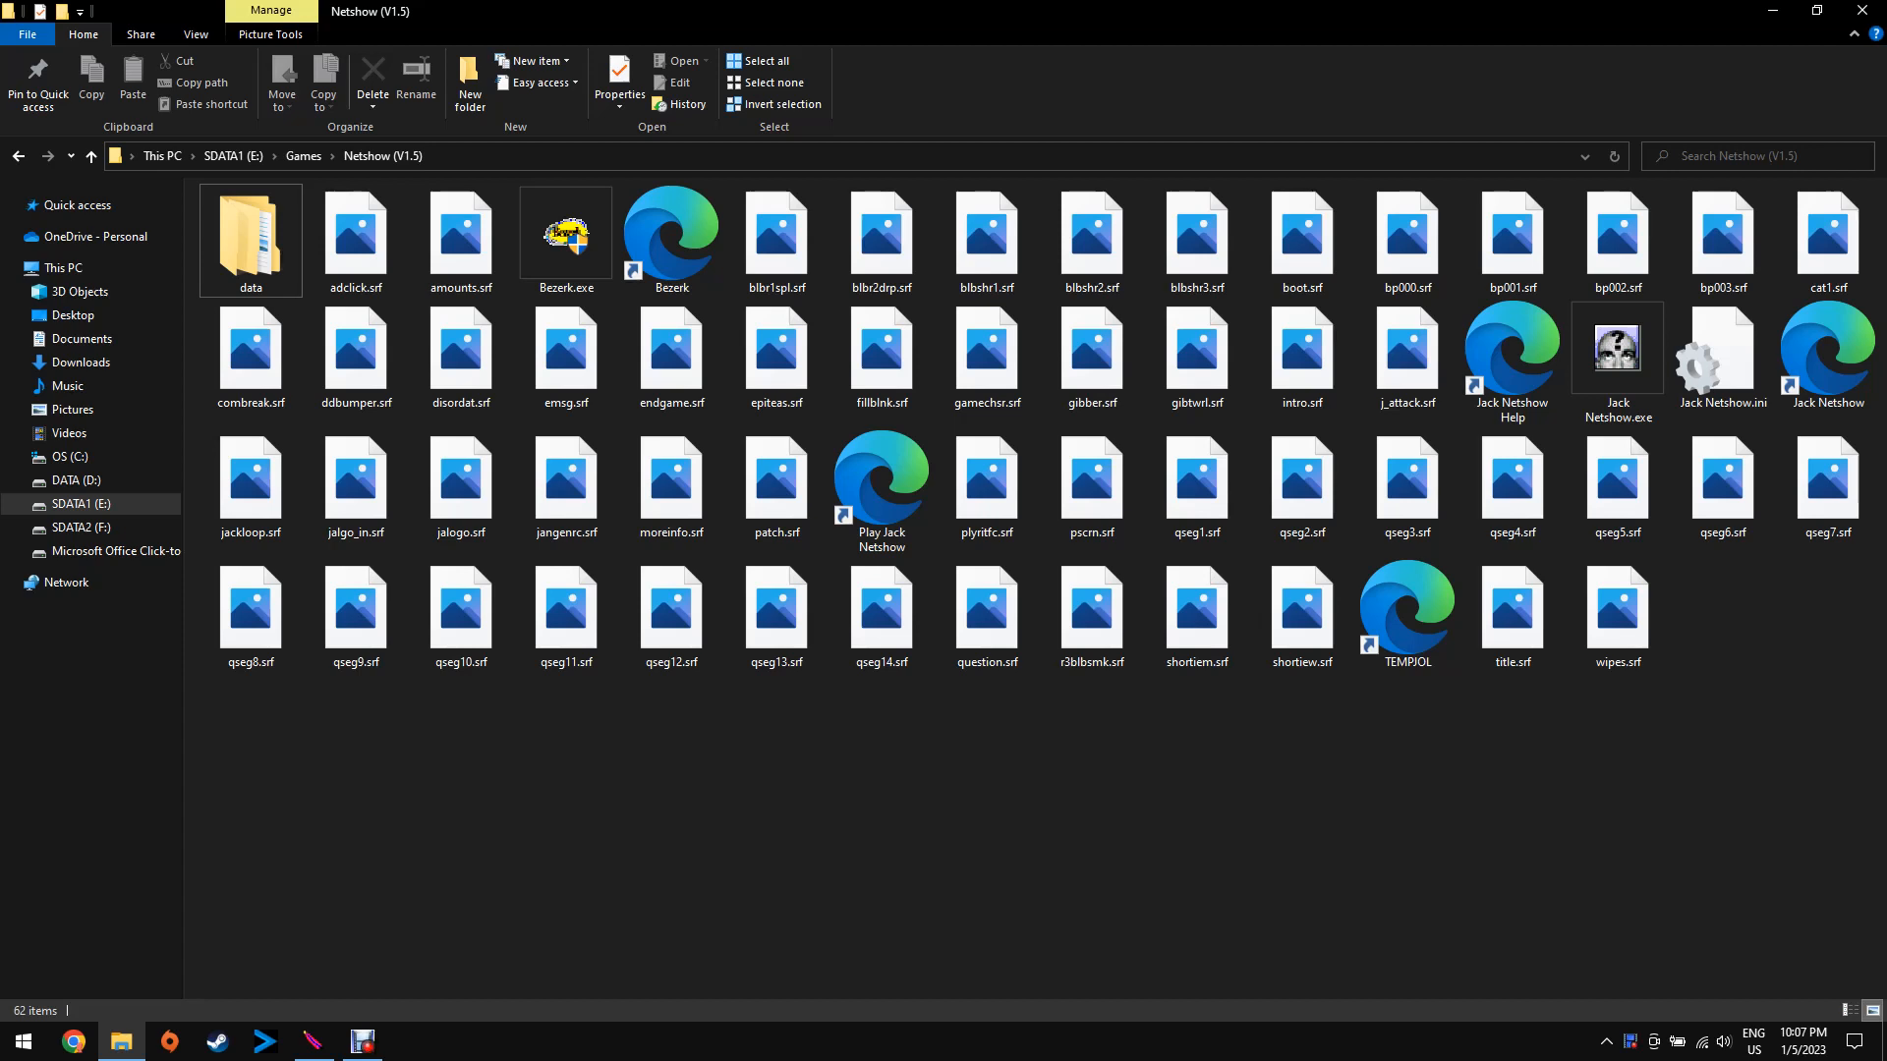
# - Launch Jack Netshow.exe, scroll the episode list to TRIVIA MEDLEY and start it
pyautogui.click(1090, 615)
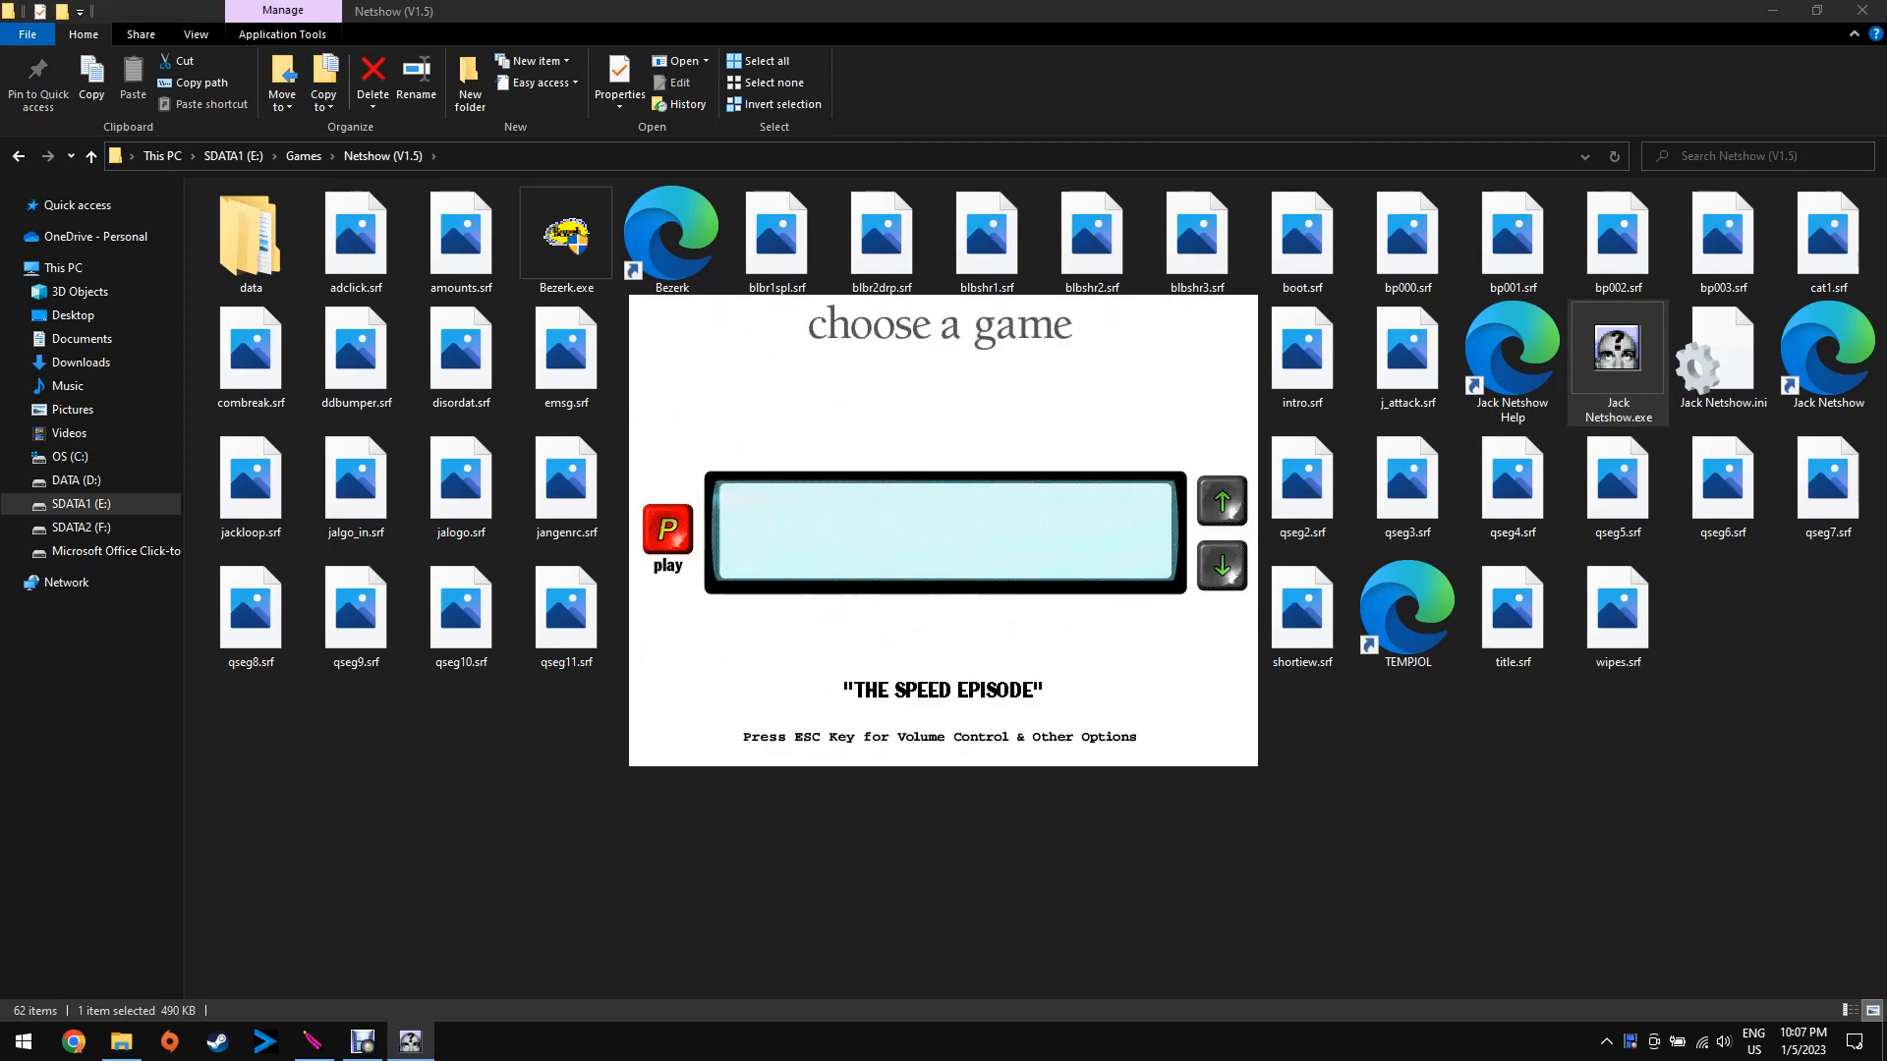
pyautogui.click(1221, 566)
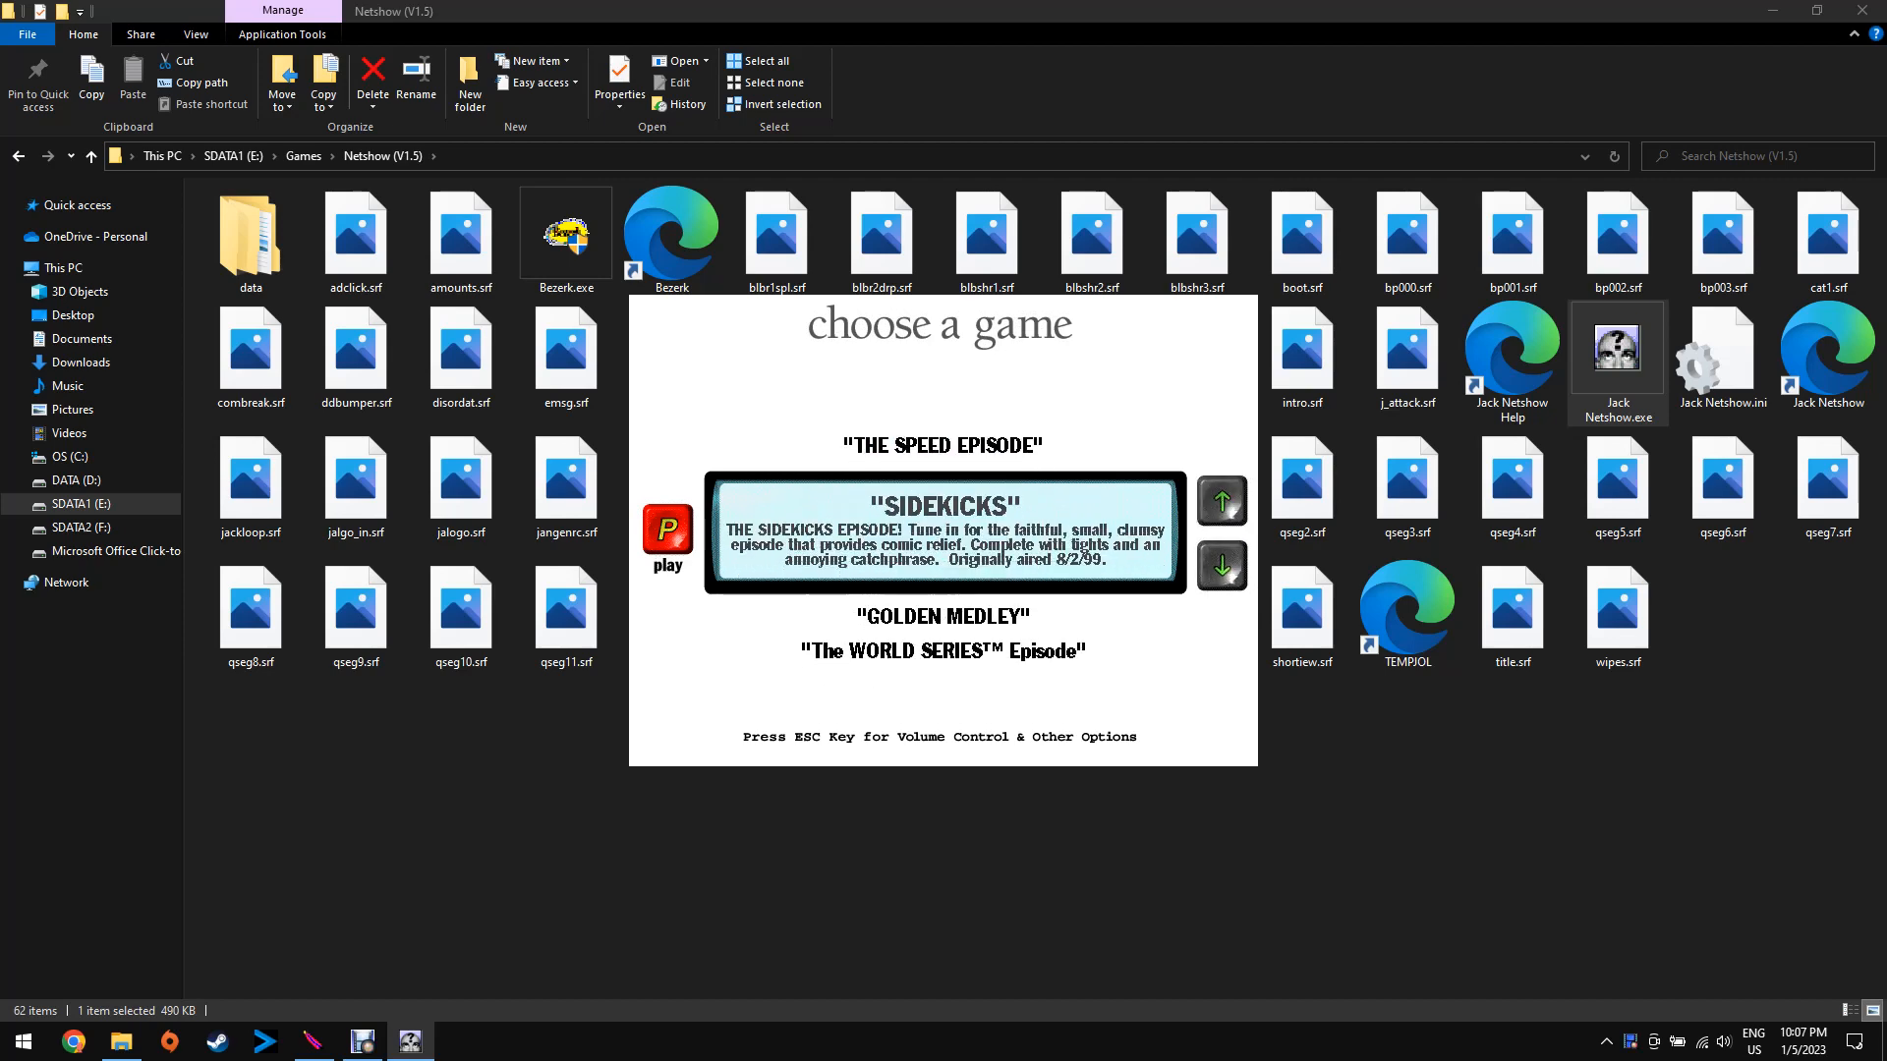
pyautogui.click(1218, 566)
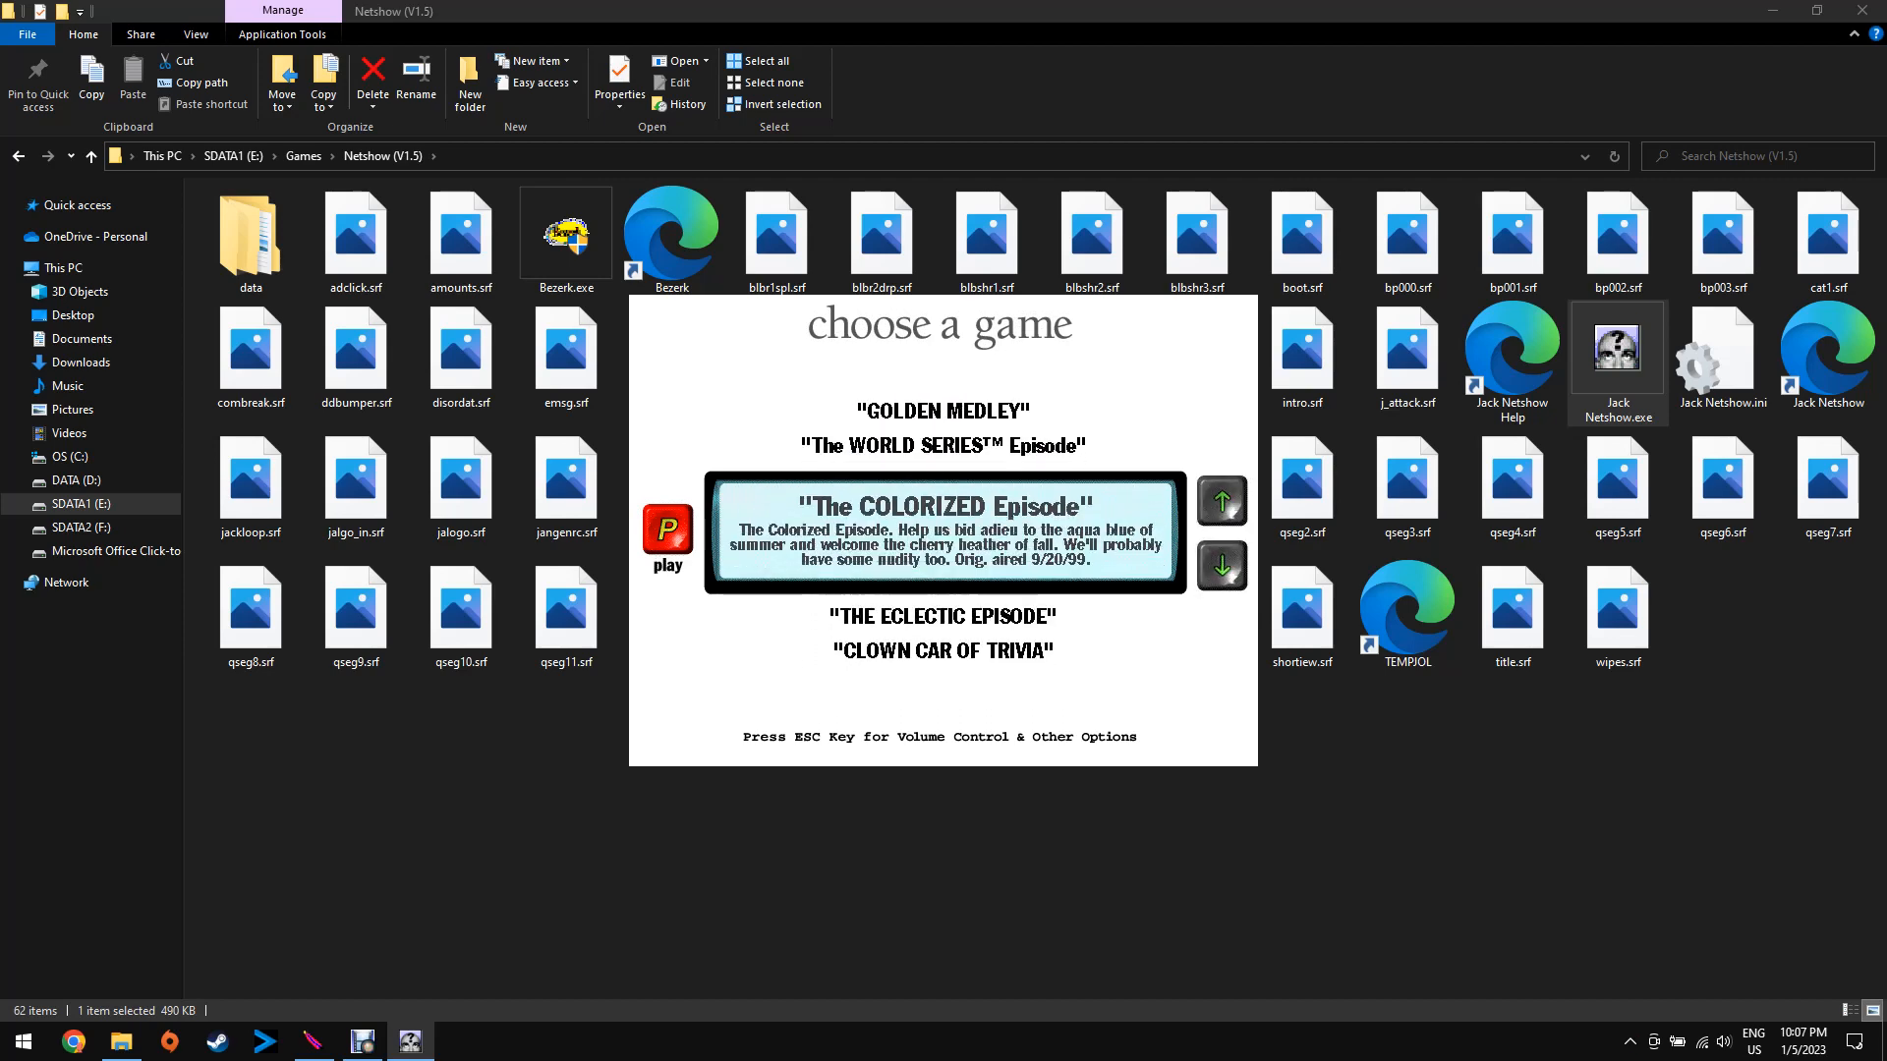
pyautogui.click(1220, 566)
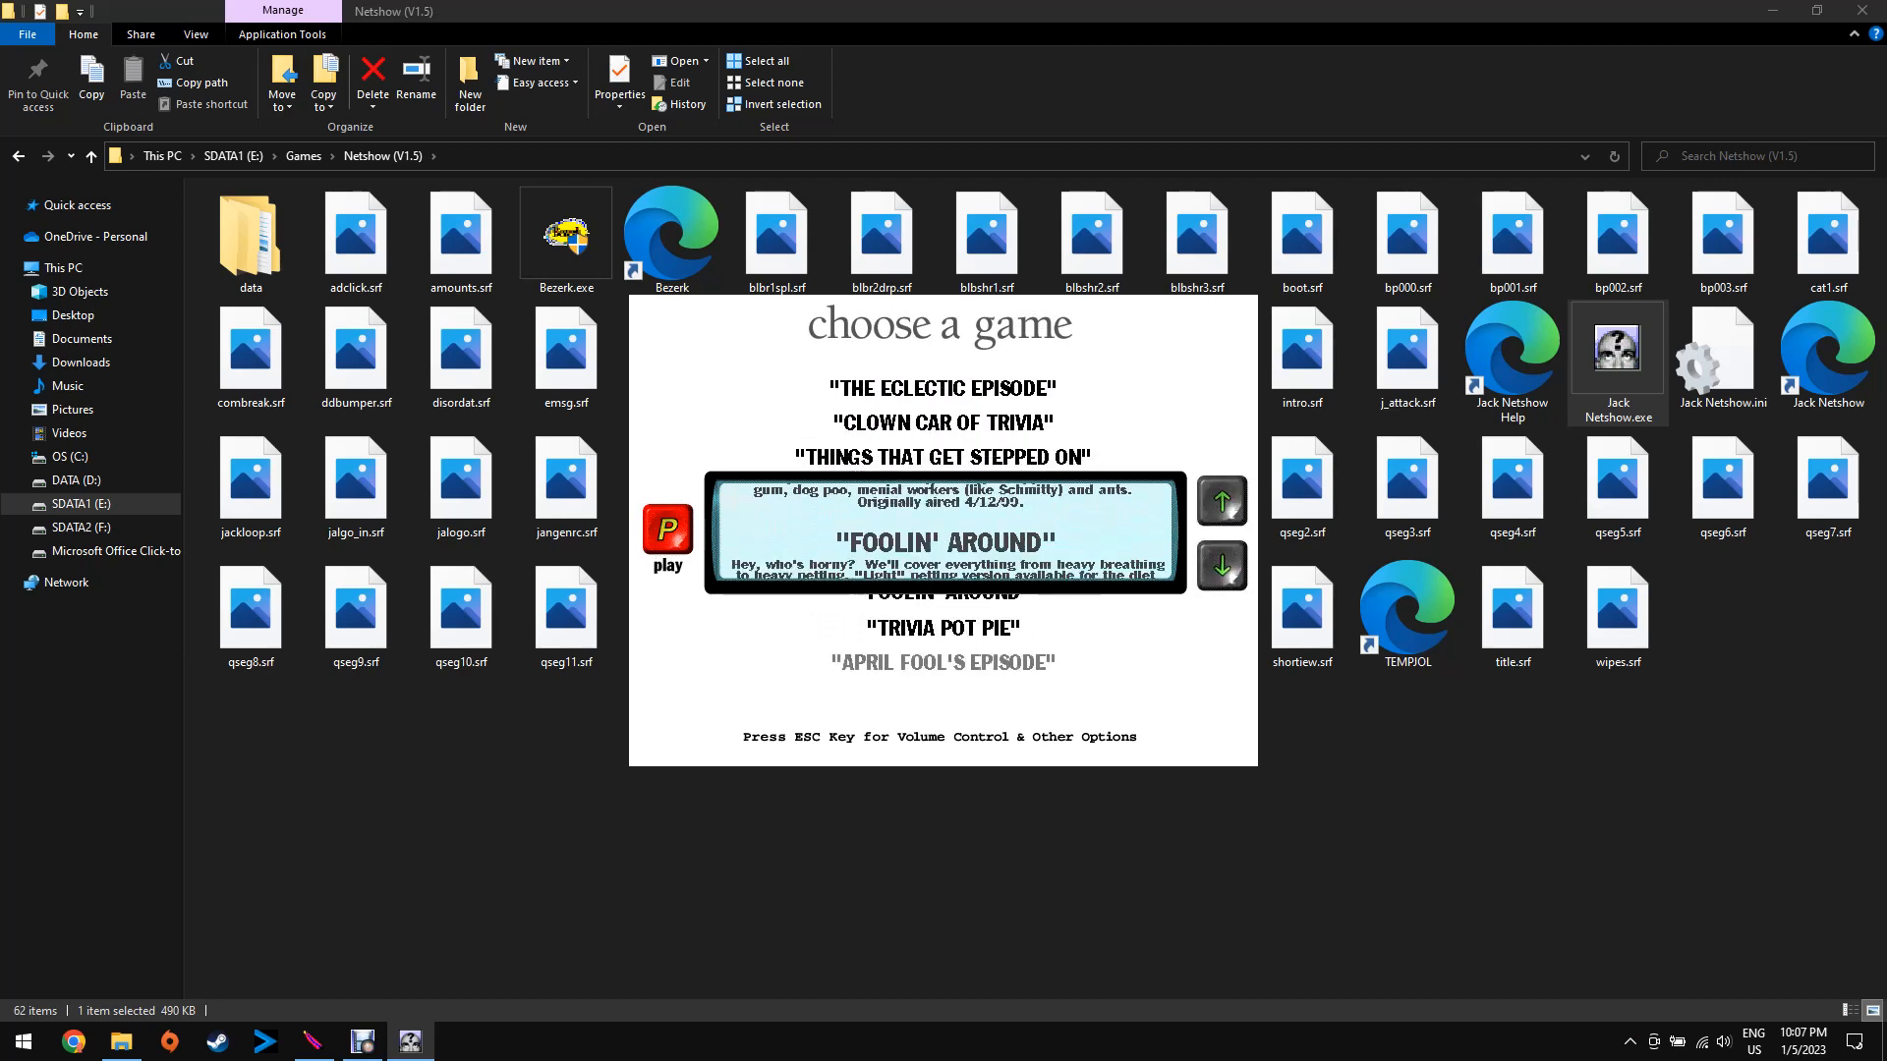
pyautogui.click(1220, 566)
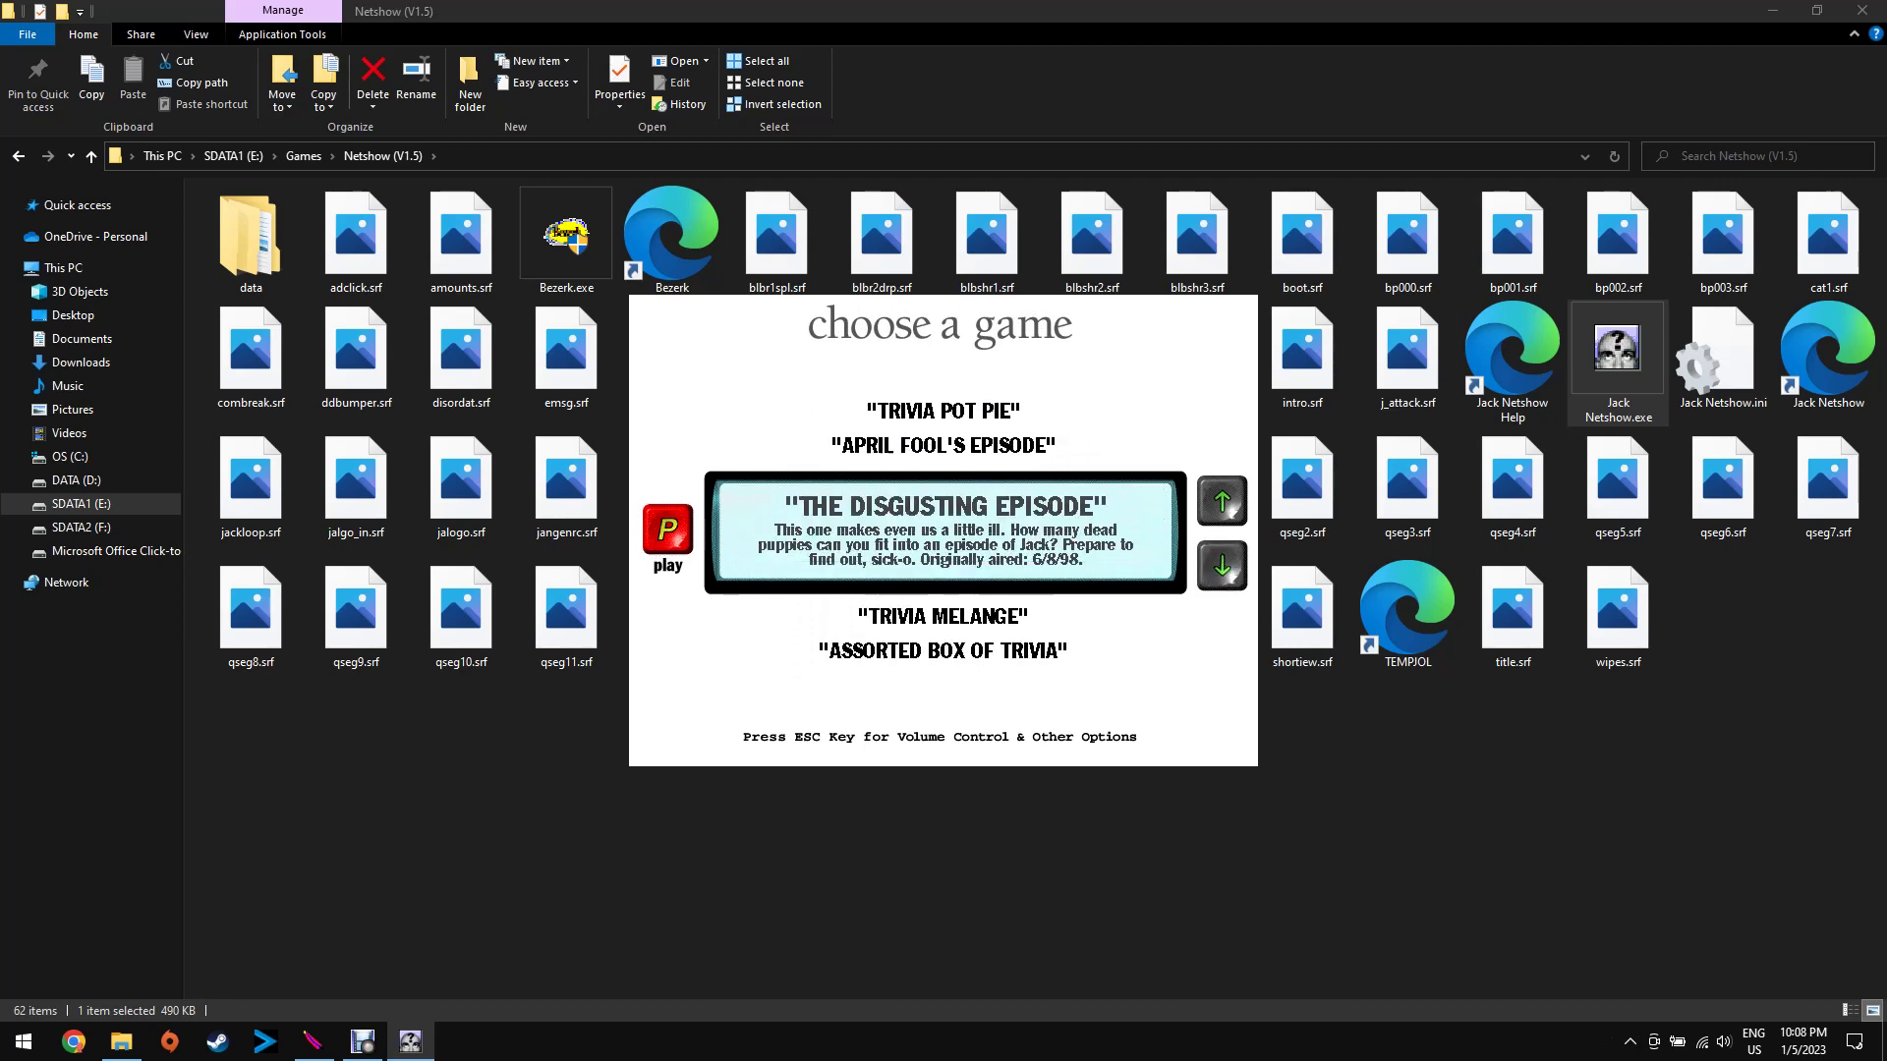
pyautogui.click(1219, 566)
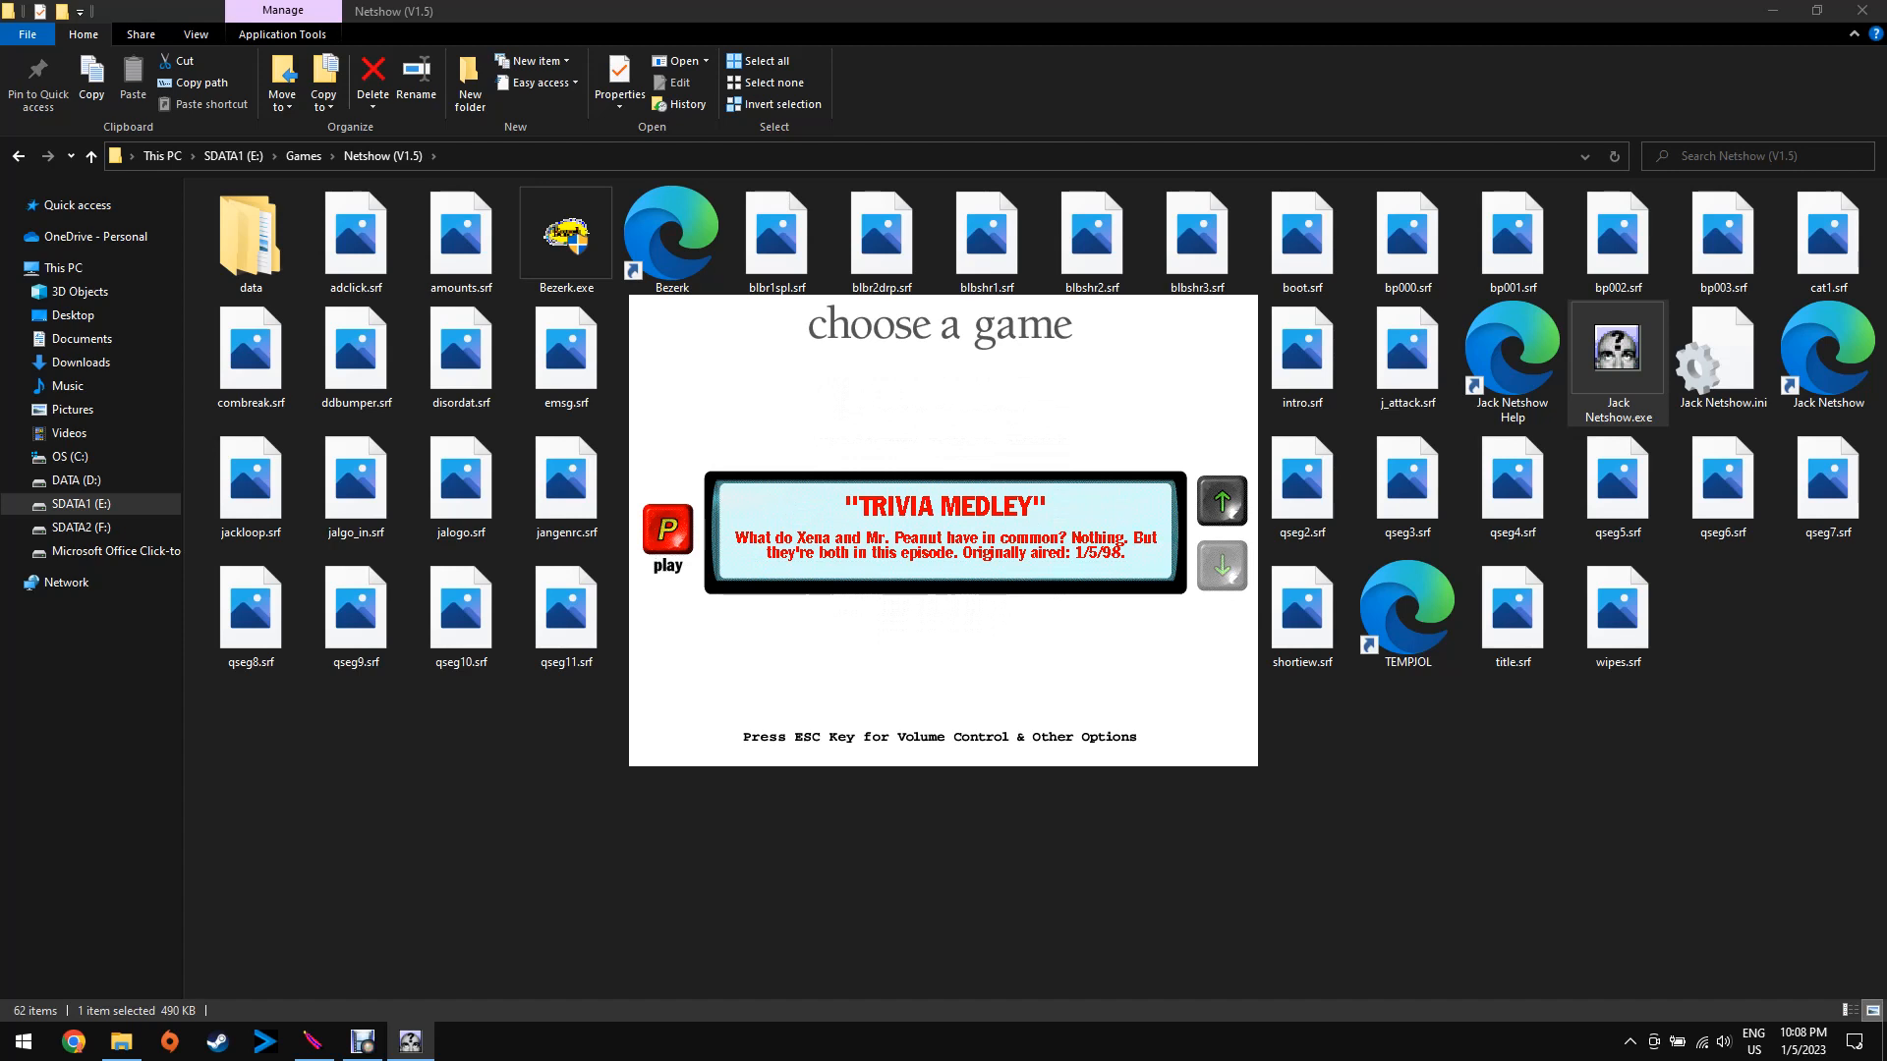
pyautogui.click(667, 529)
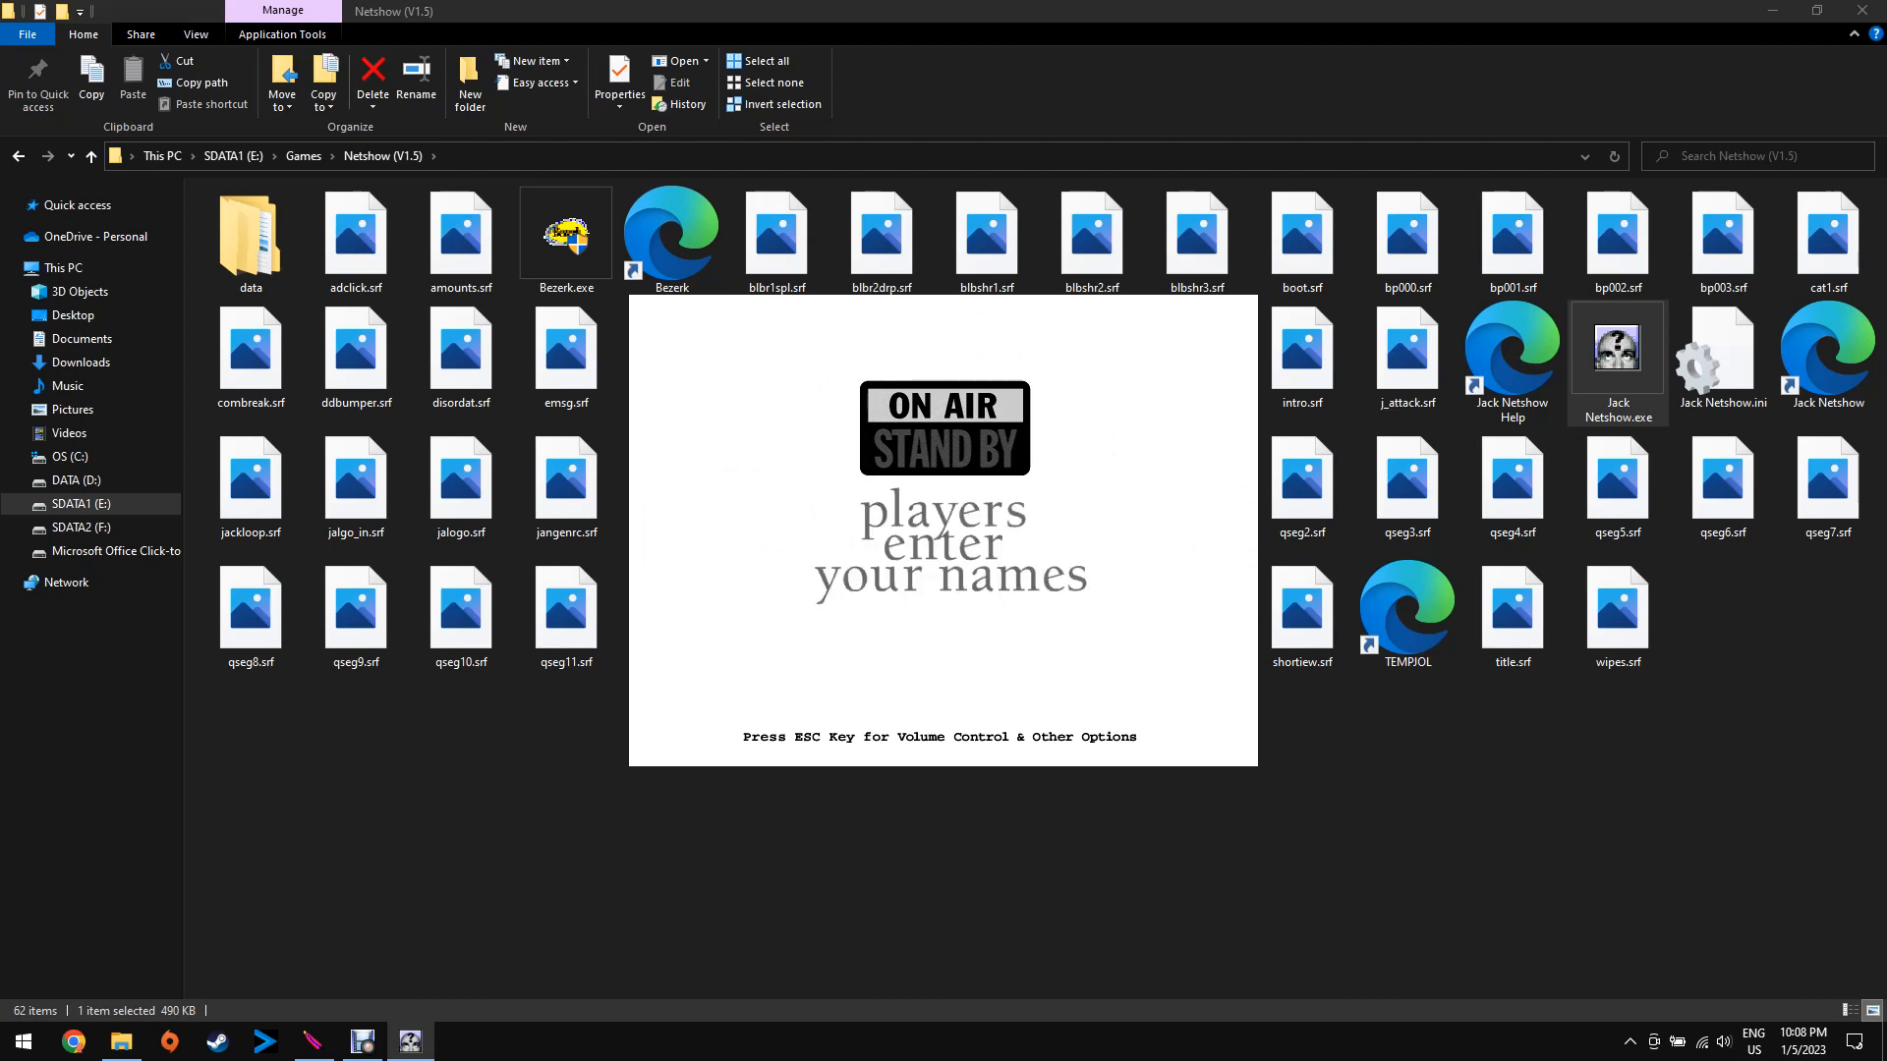
# - Enter the player name 'Guitorn' at the enter-your-names prompt
pyautogui.write('Guitorn')
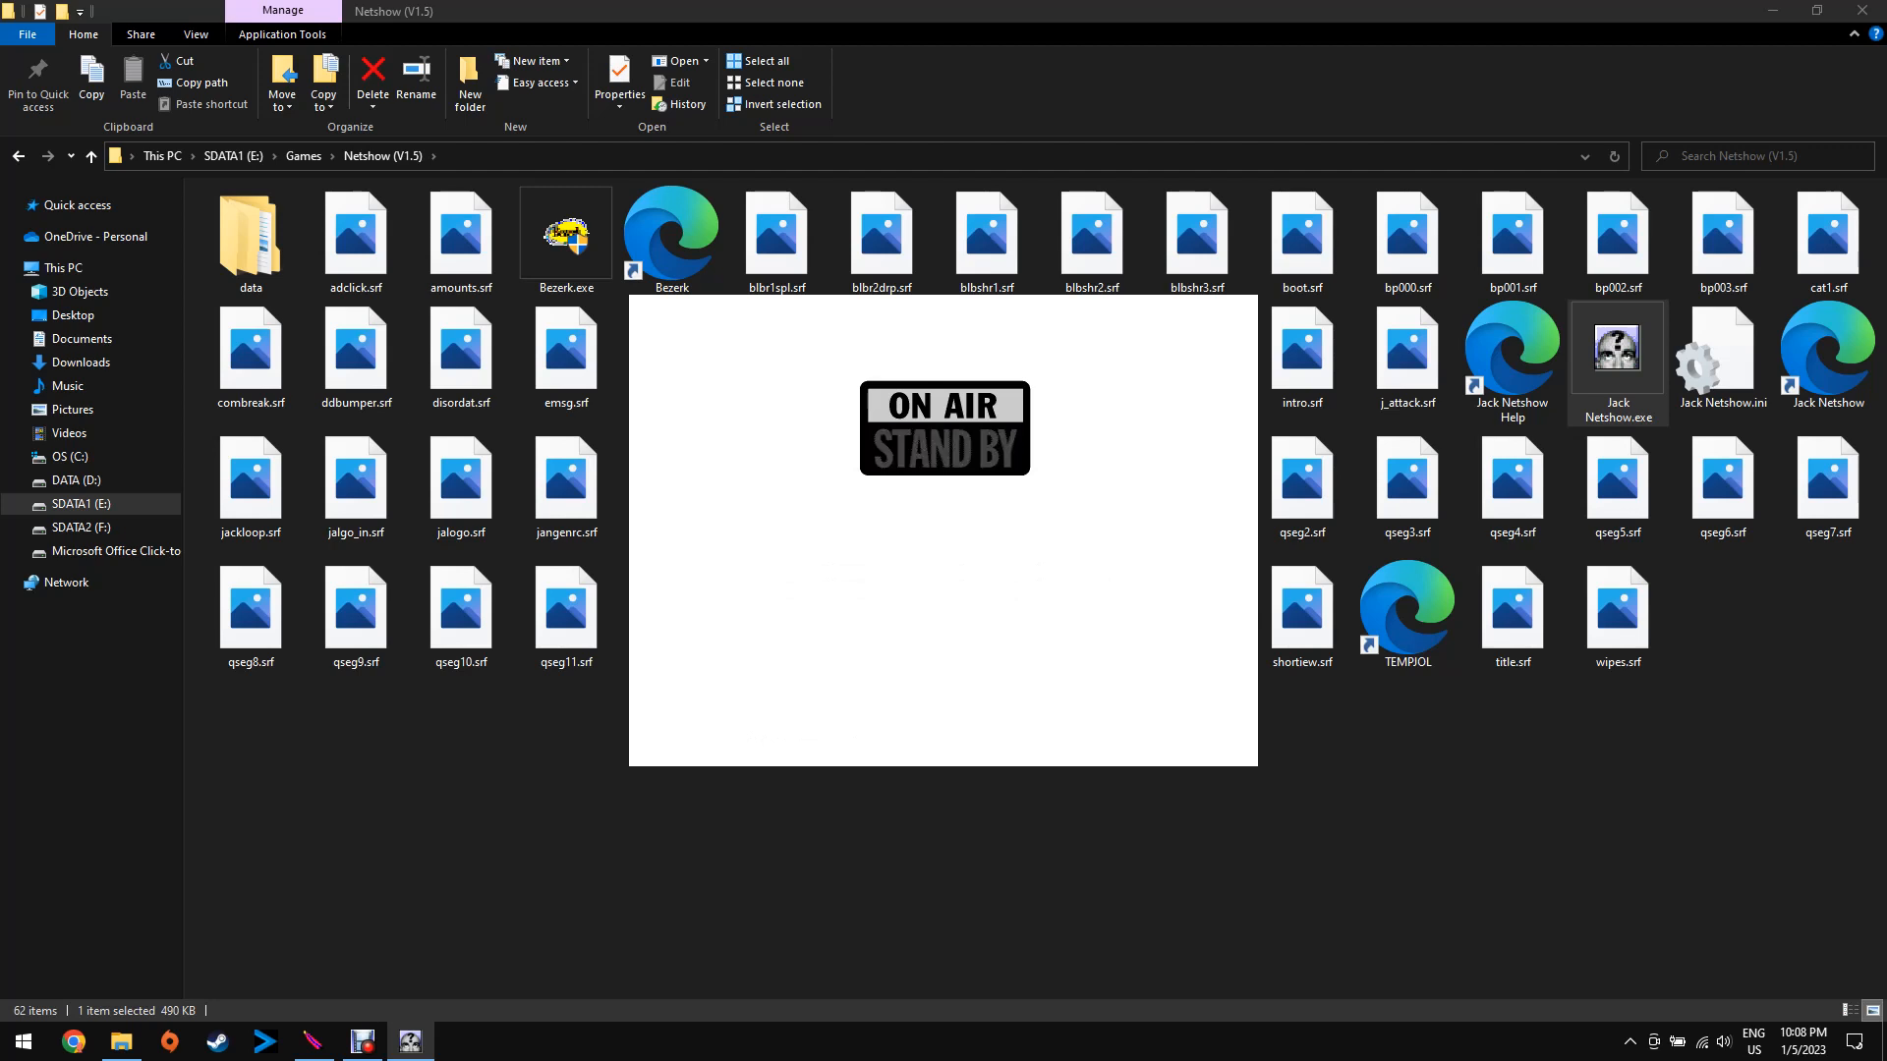
pyautogui.doubleClick(564, 234)
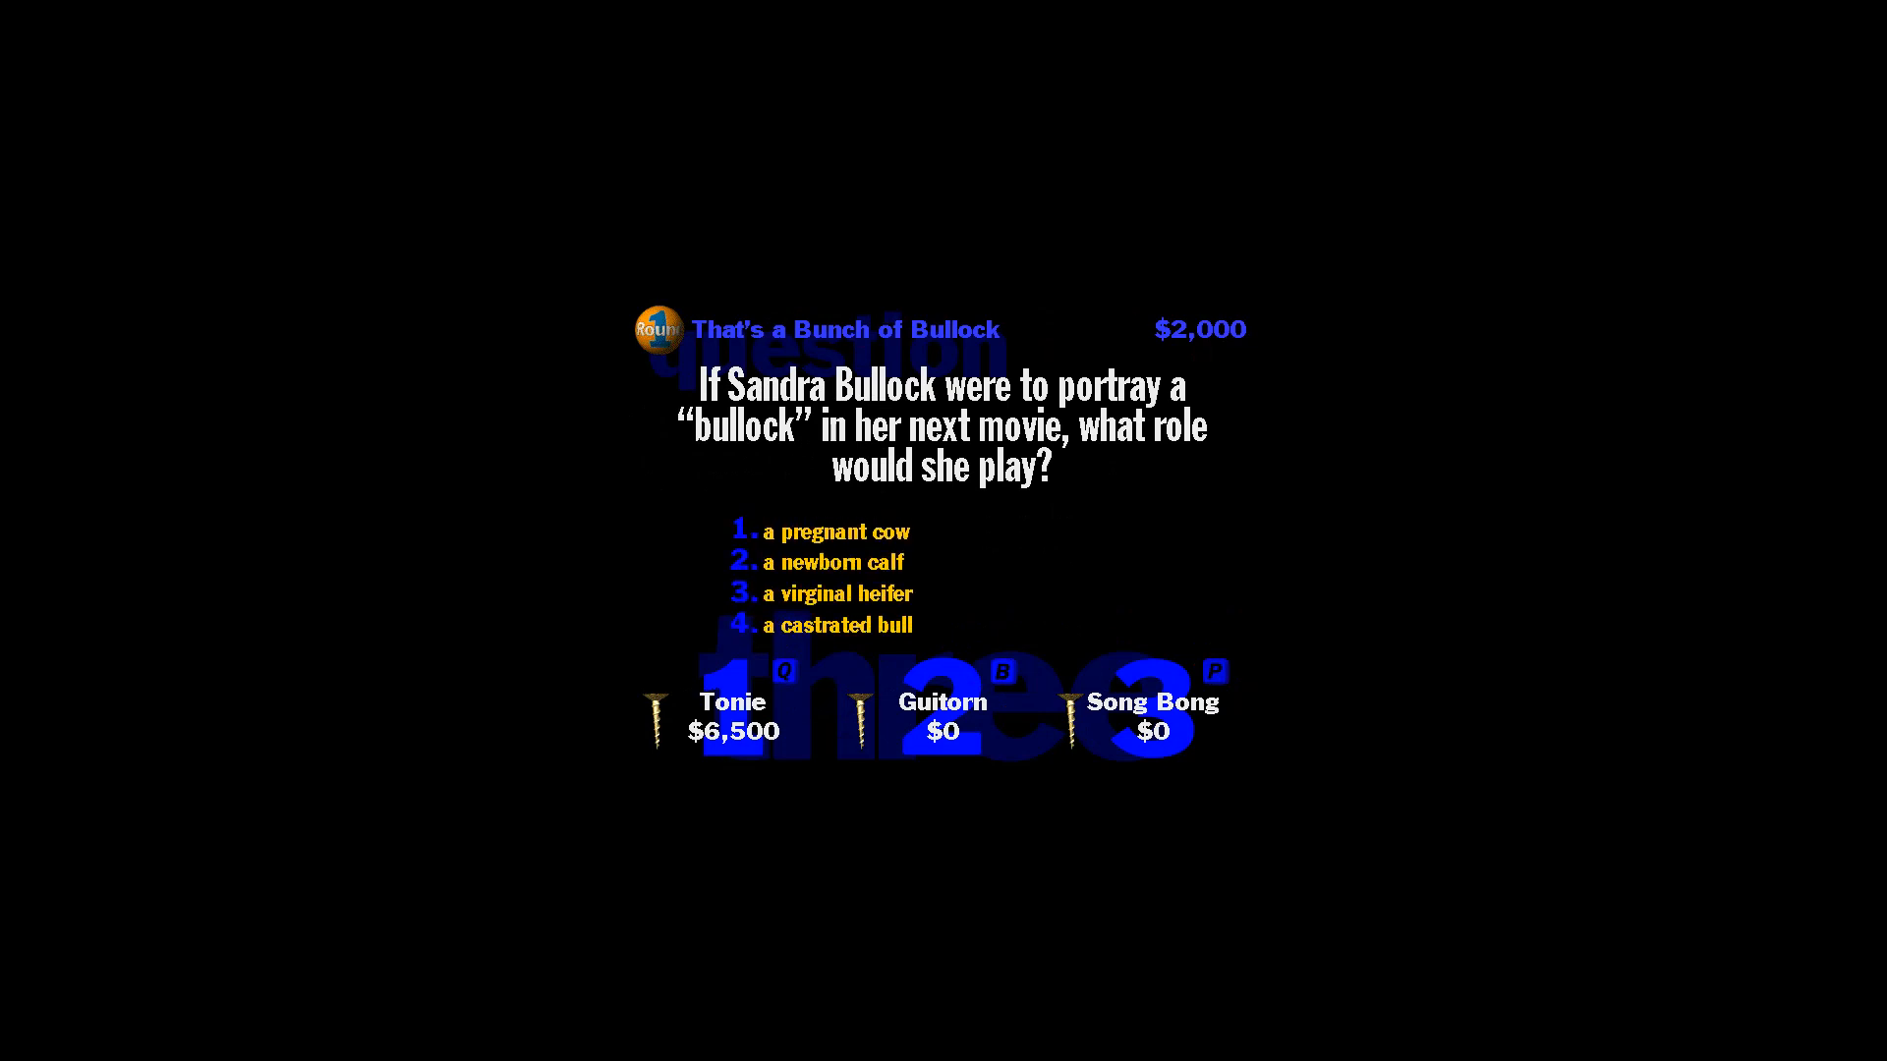
# - Pick an answer to the $2,000 Sandra Bullock question, ending Round 1
pyautogui.click(1151, 705)
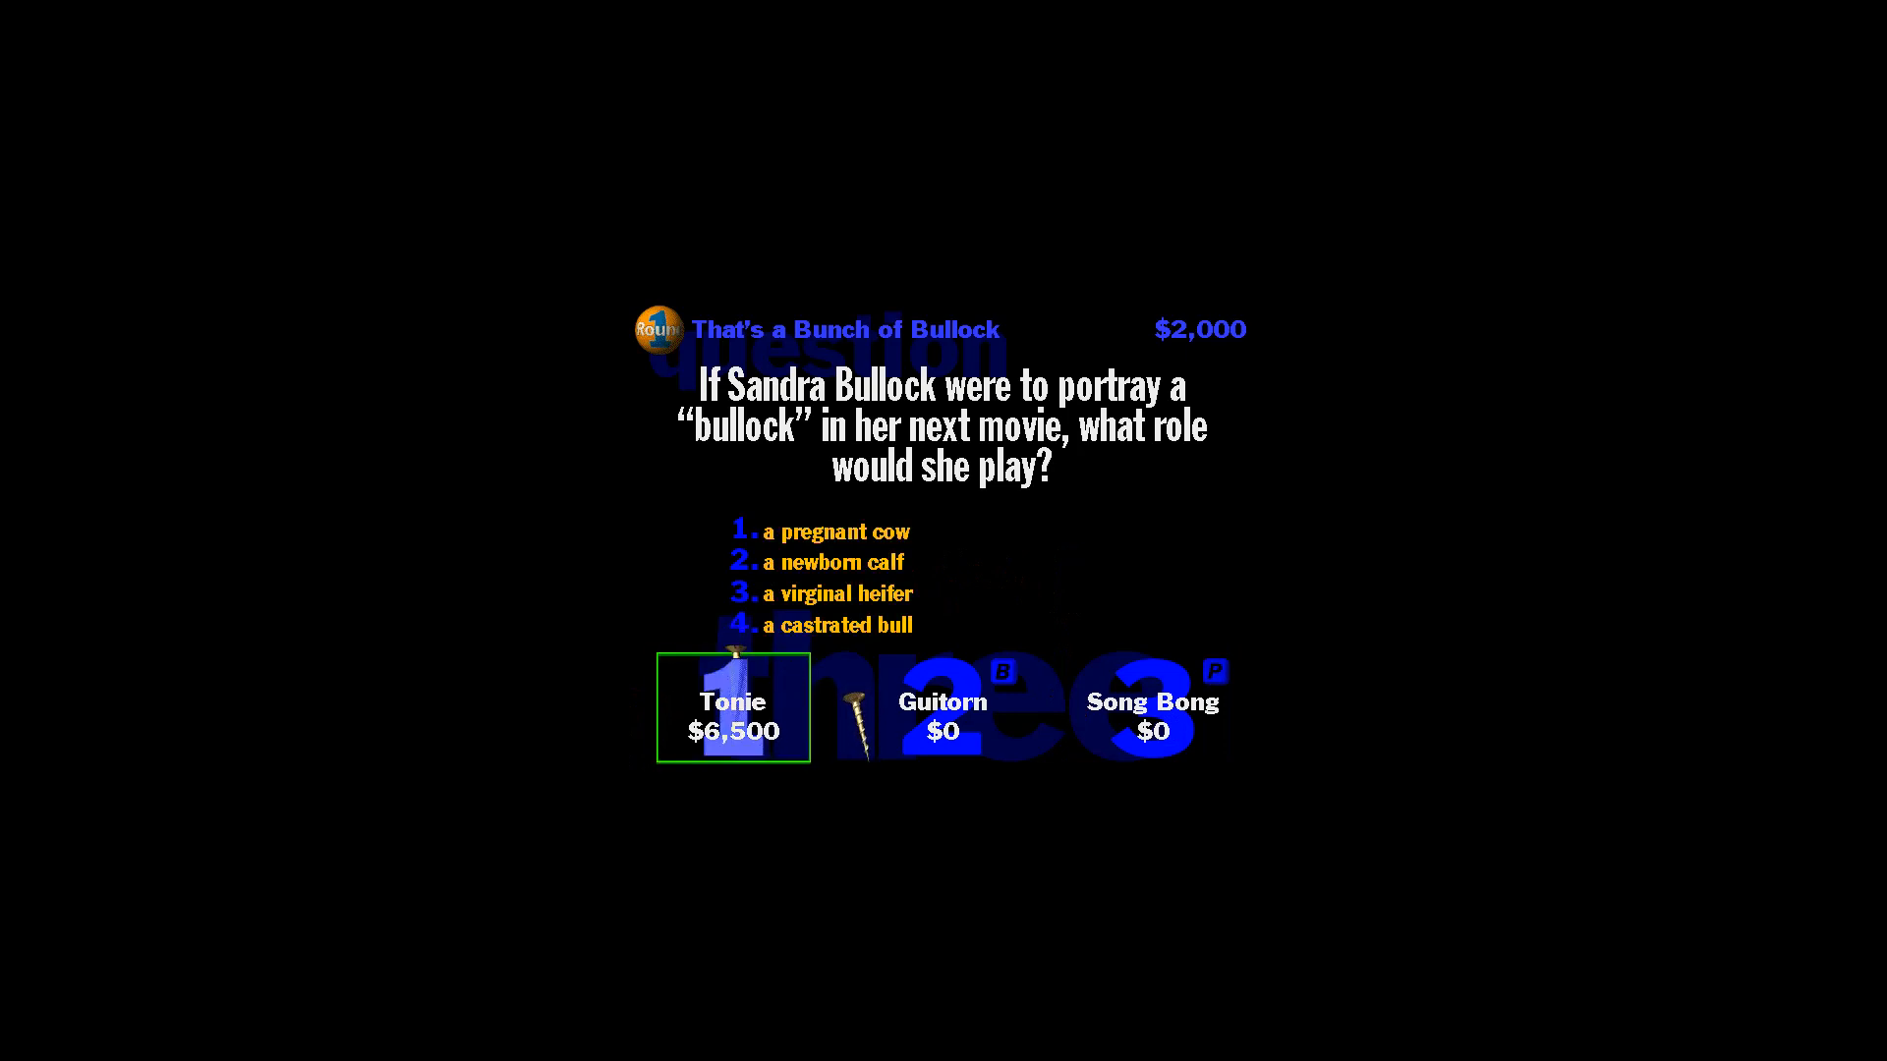
pyautogui.click(737, 625)
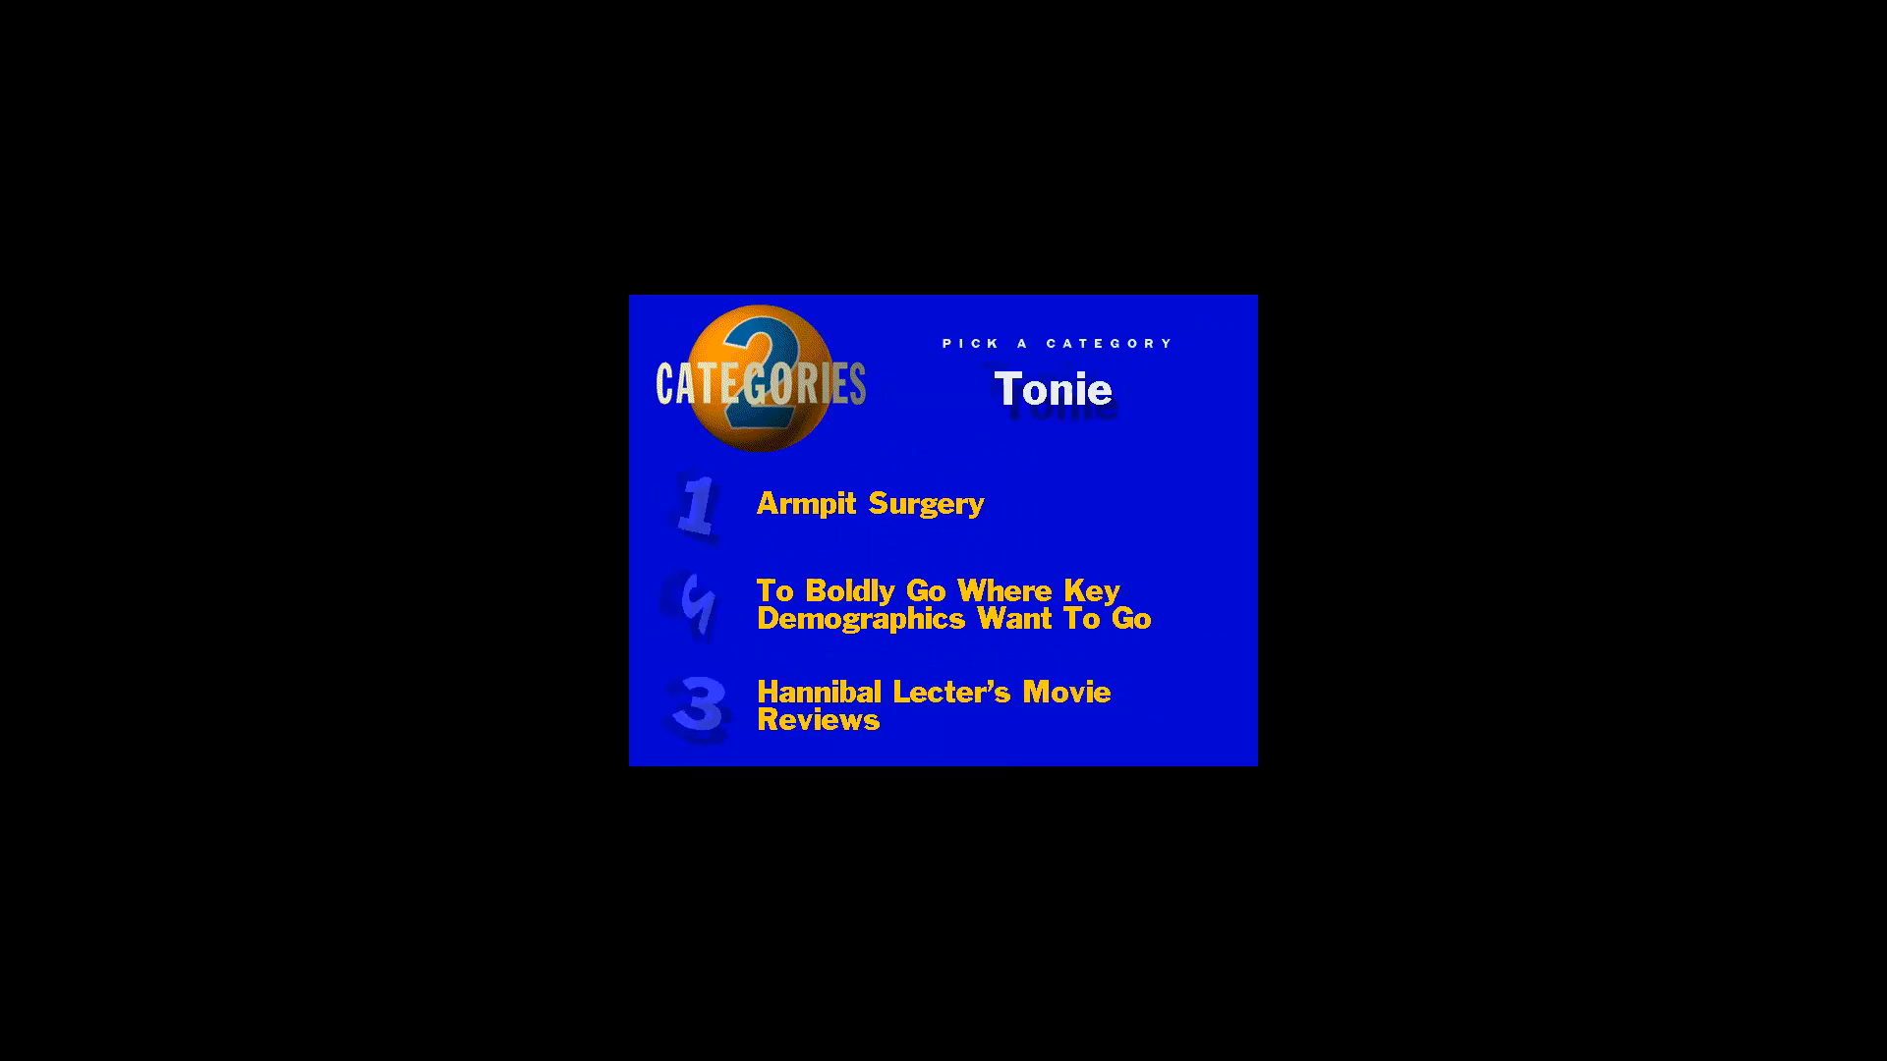
# - Choose Tonie's Round 2 category, passing the pick to Guitorn
pyautogui.click(931, 705)
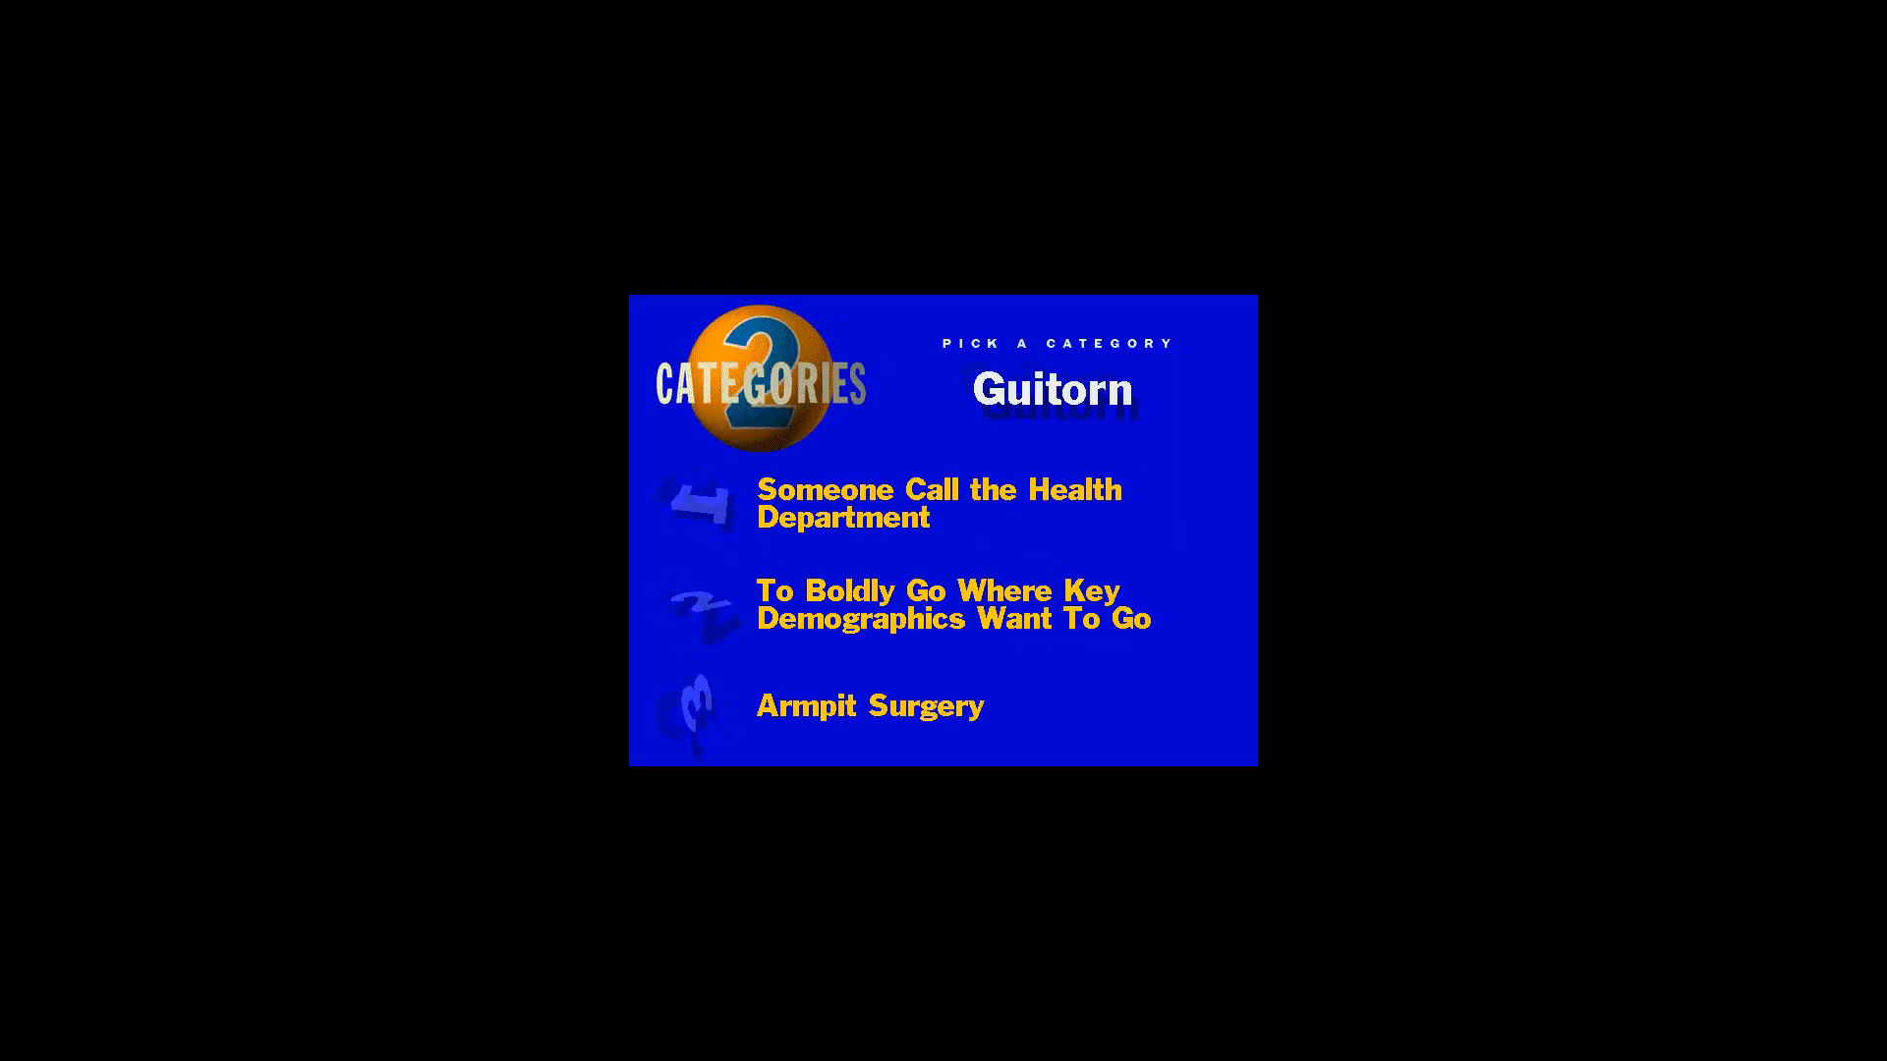
# - Choose Guitorn's Round 2 category, passing the pick back to Tonie
pyautogui.click(948, 605)
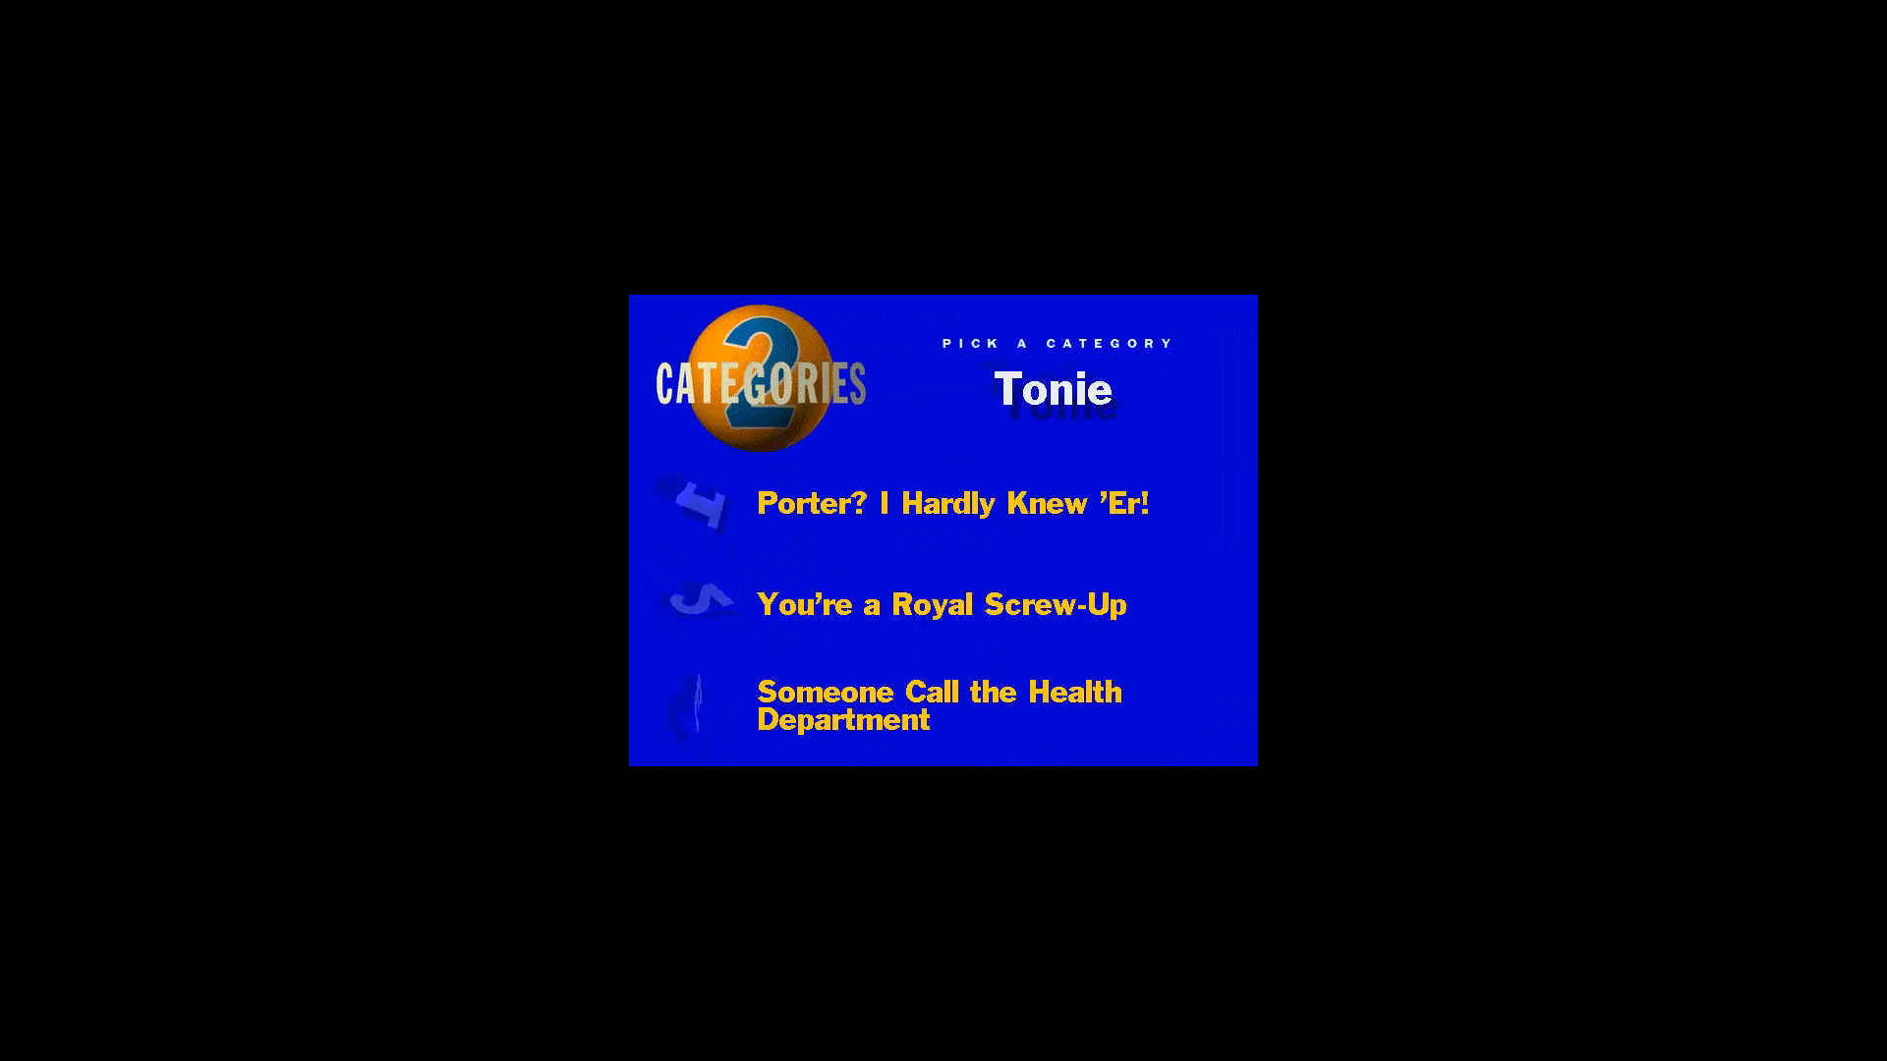
# - Choose Tonie's Round 2 category, passing the pick to Song Bong
pyautogui.click(957, 503)
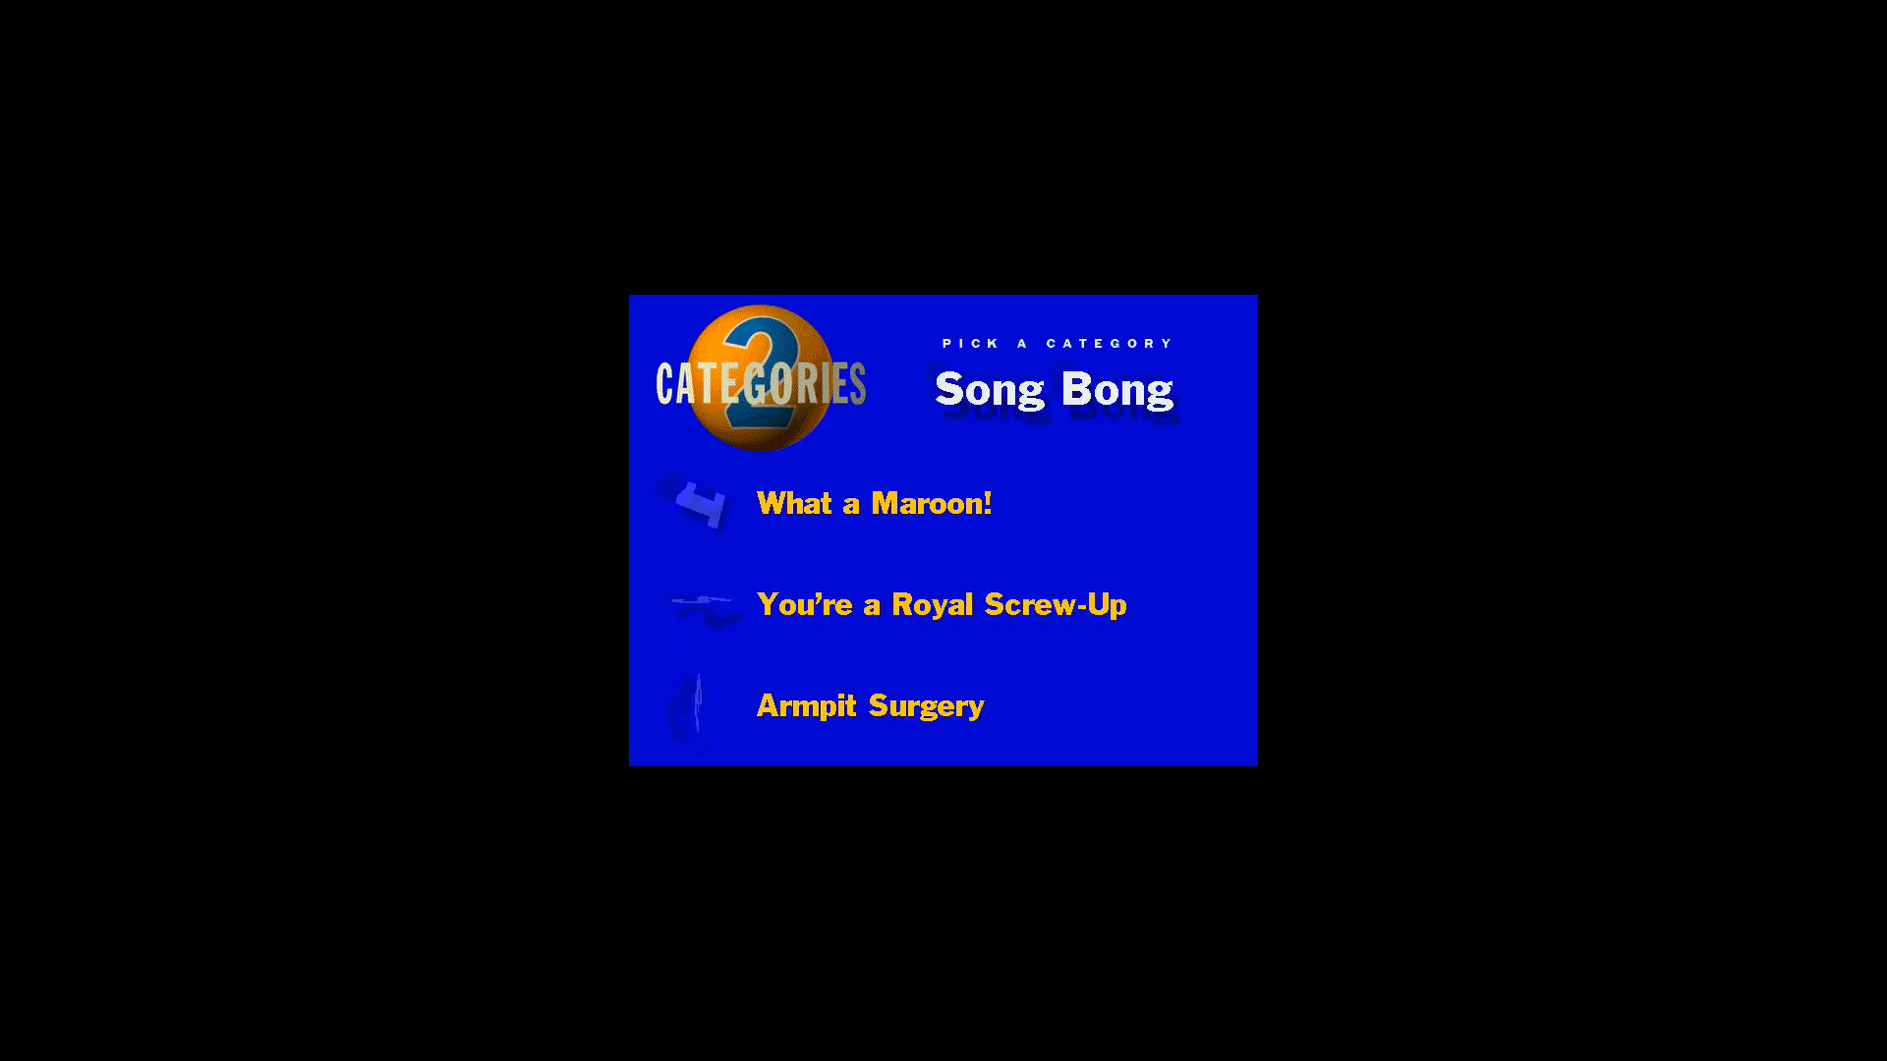
pyautogui.click(942, 606)
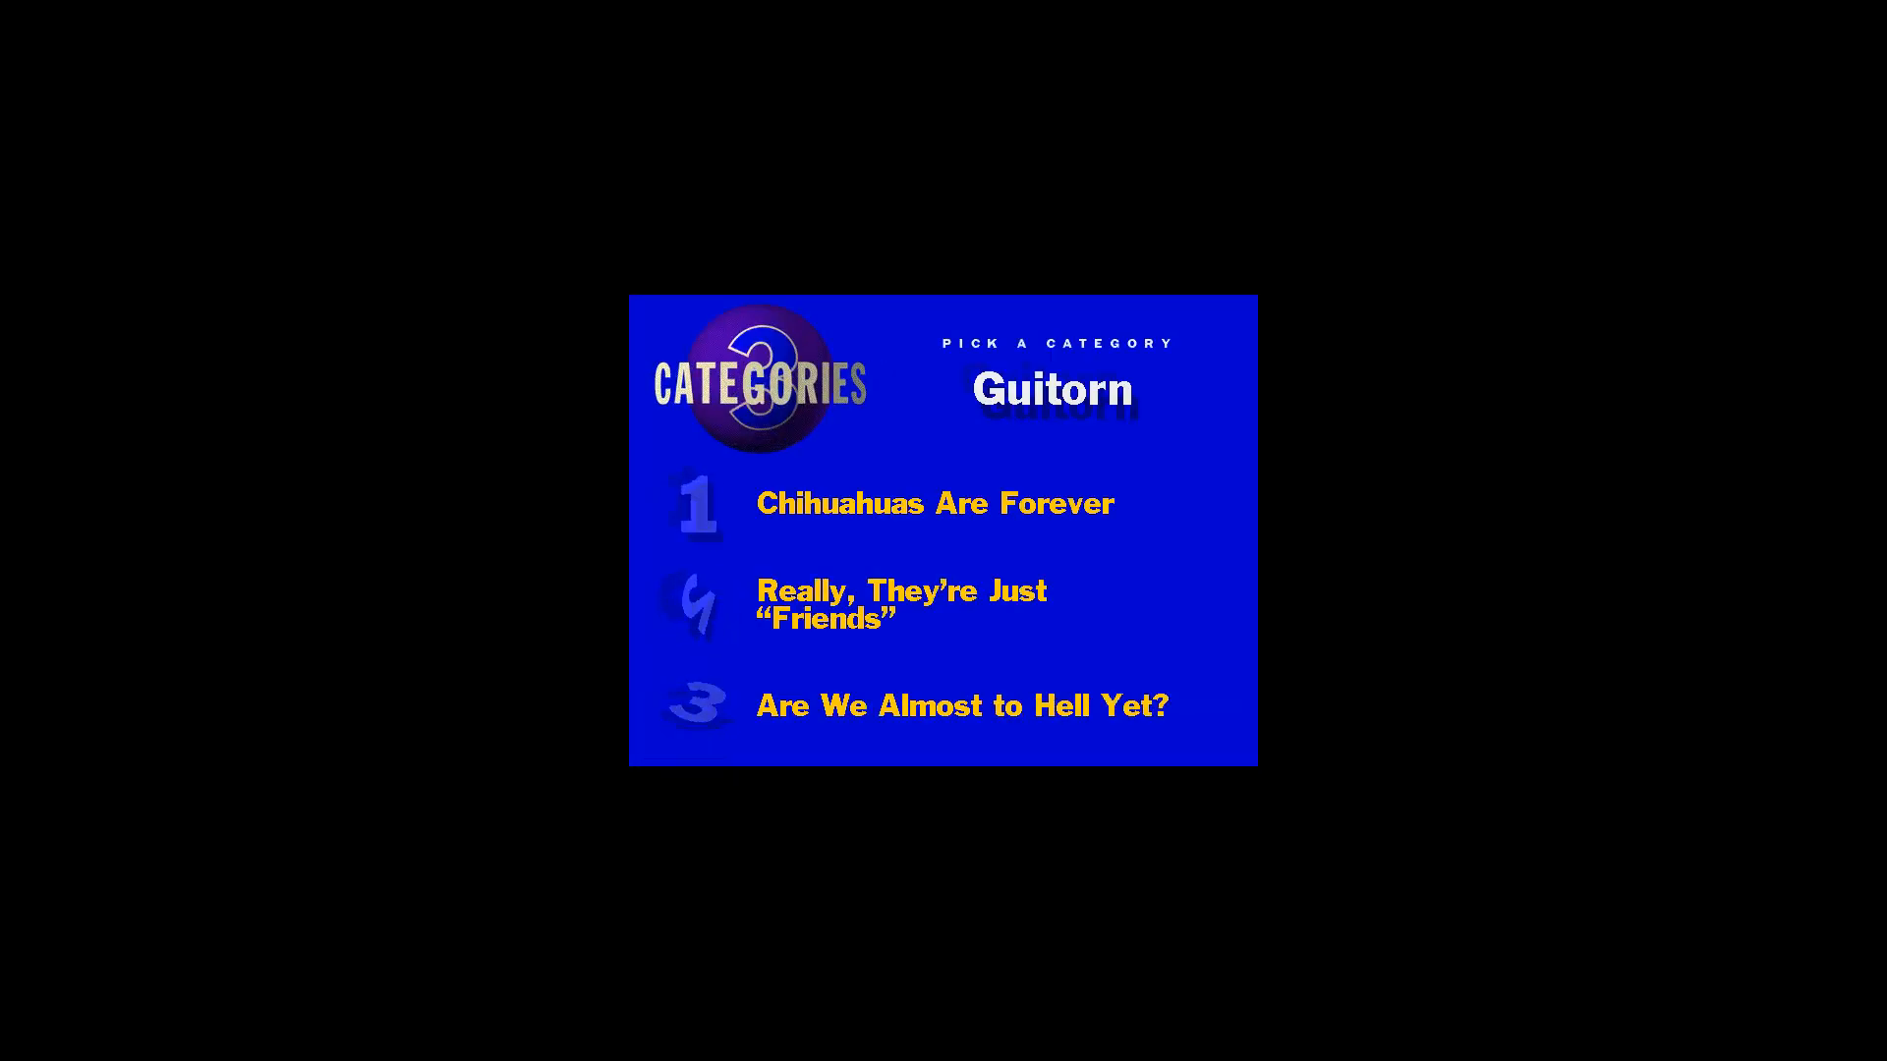
# - Choose a category for this player's question and play it through
pyautogui.click(964, 706)
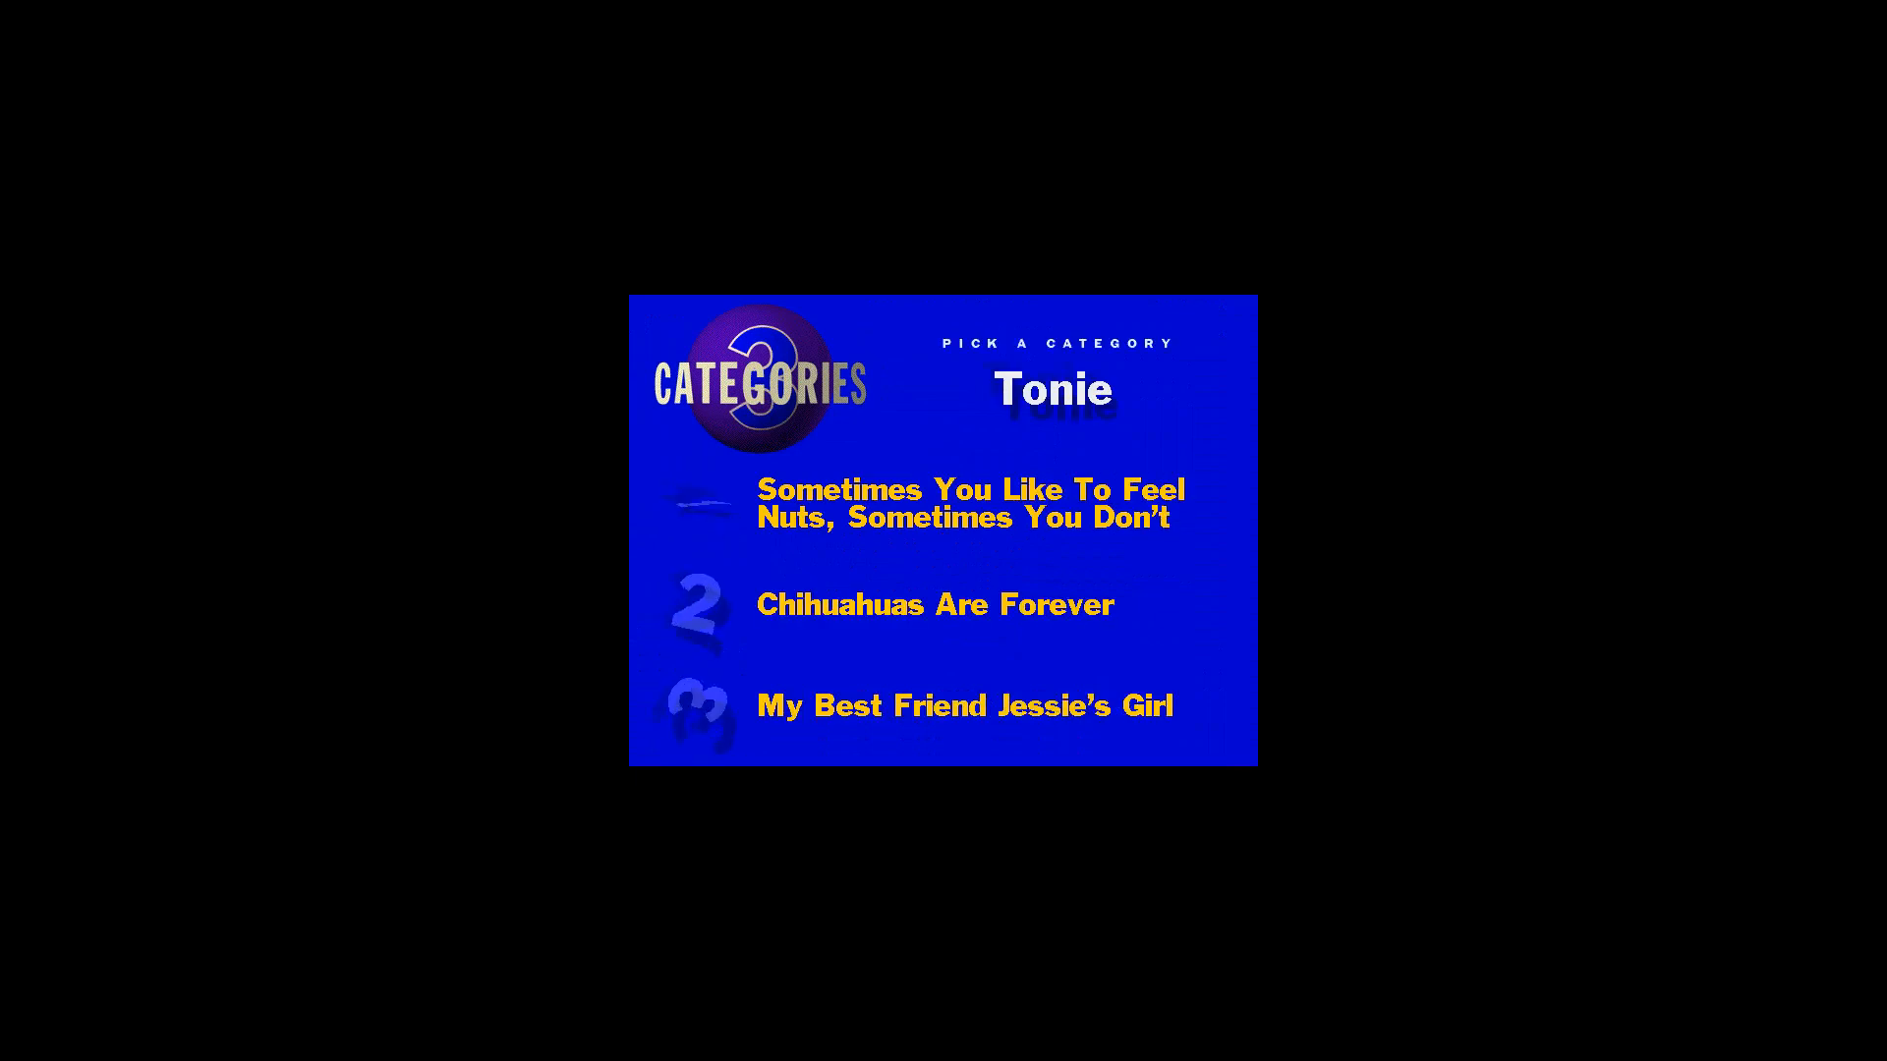
# - Choose Chihuahuas Are Forever and bring up its $6,000 question
pyautogui.click(936, 604)
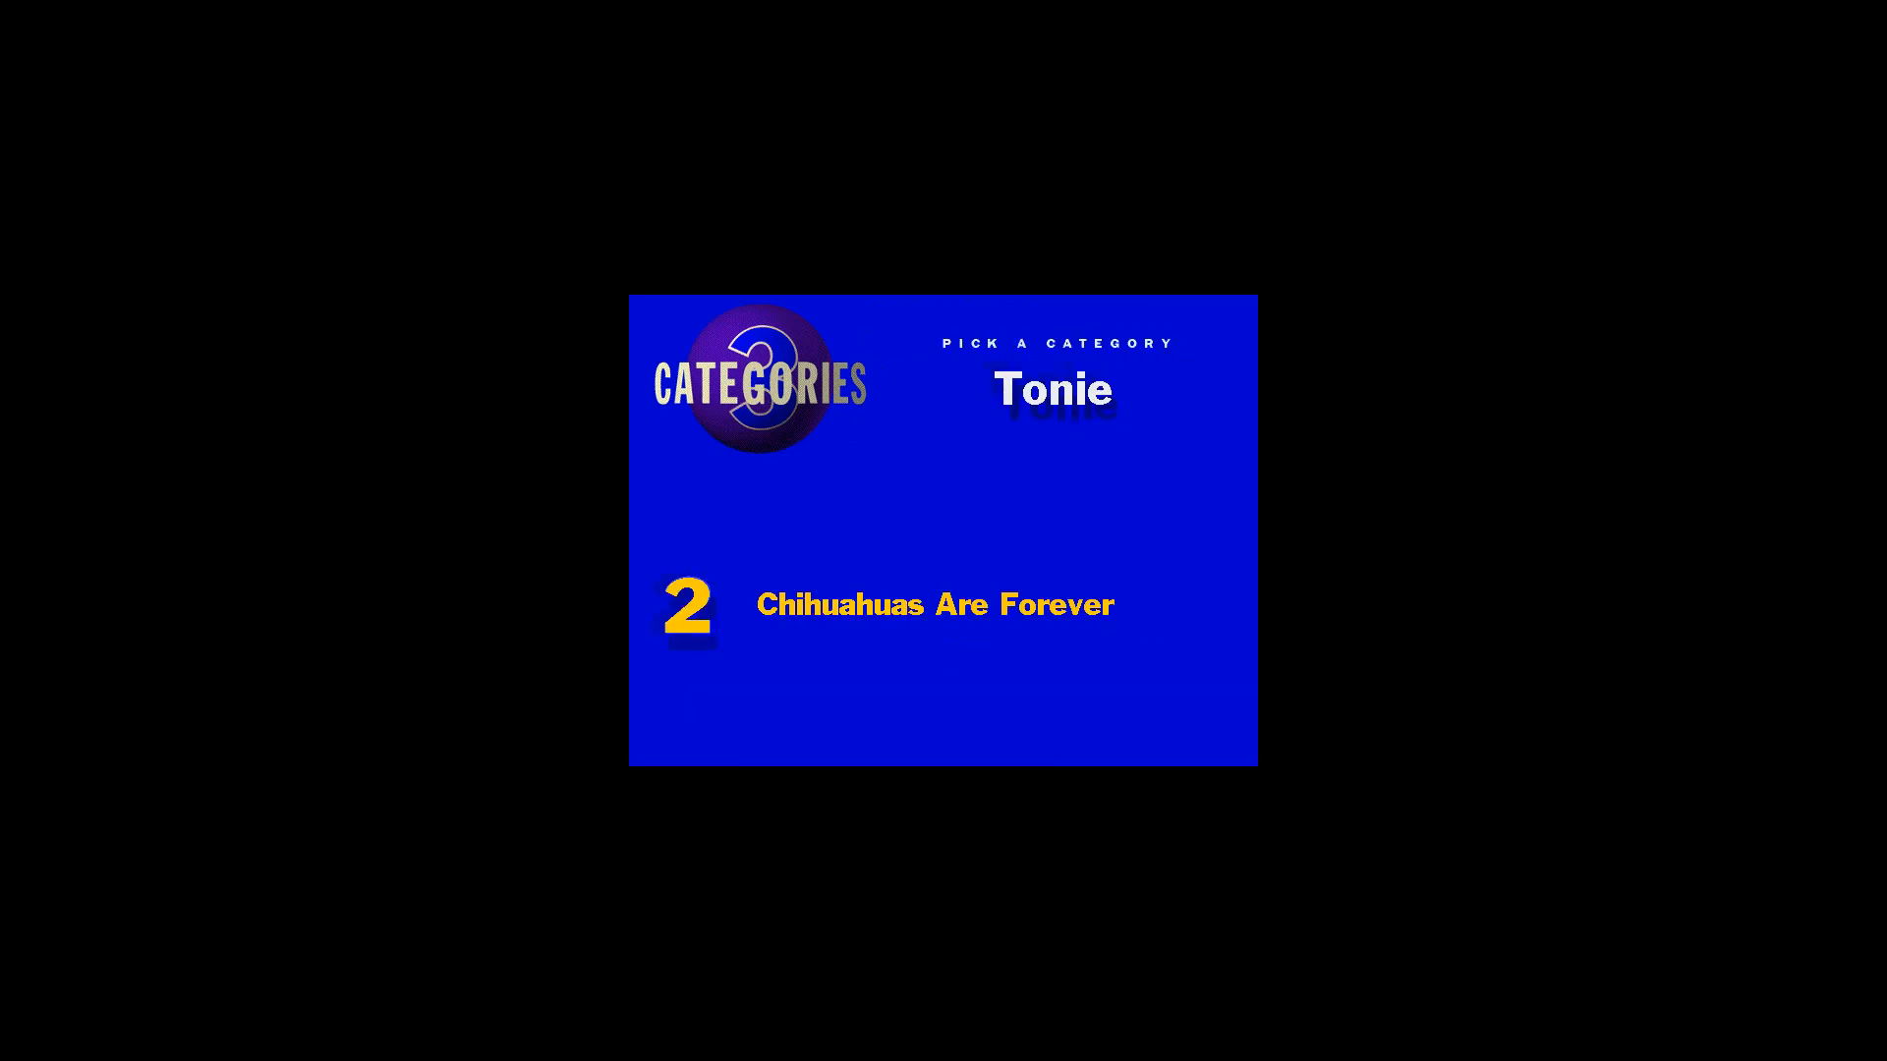
pyautogui.click(936, 604)
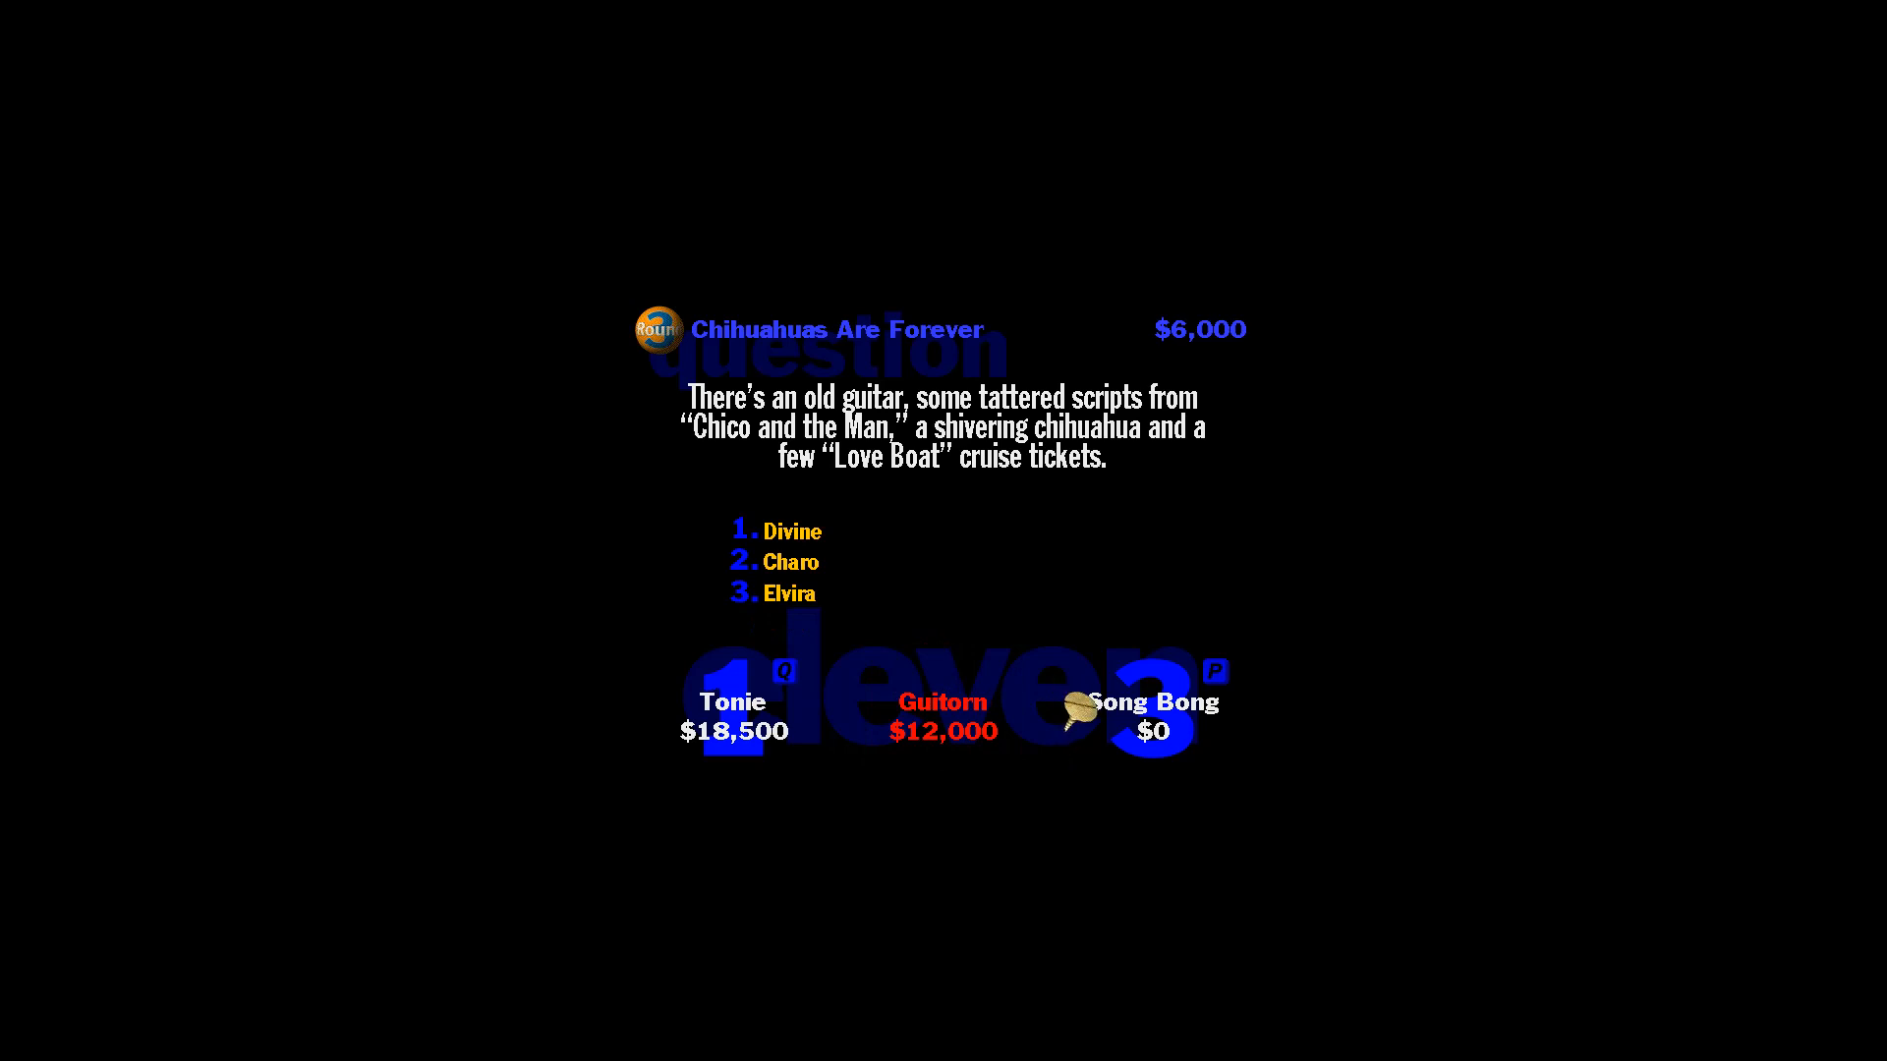
# - Buzz in on the chihuahua question, then choose Could They Leave Today, Maybe?
pyautogui.click(733, 708)
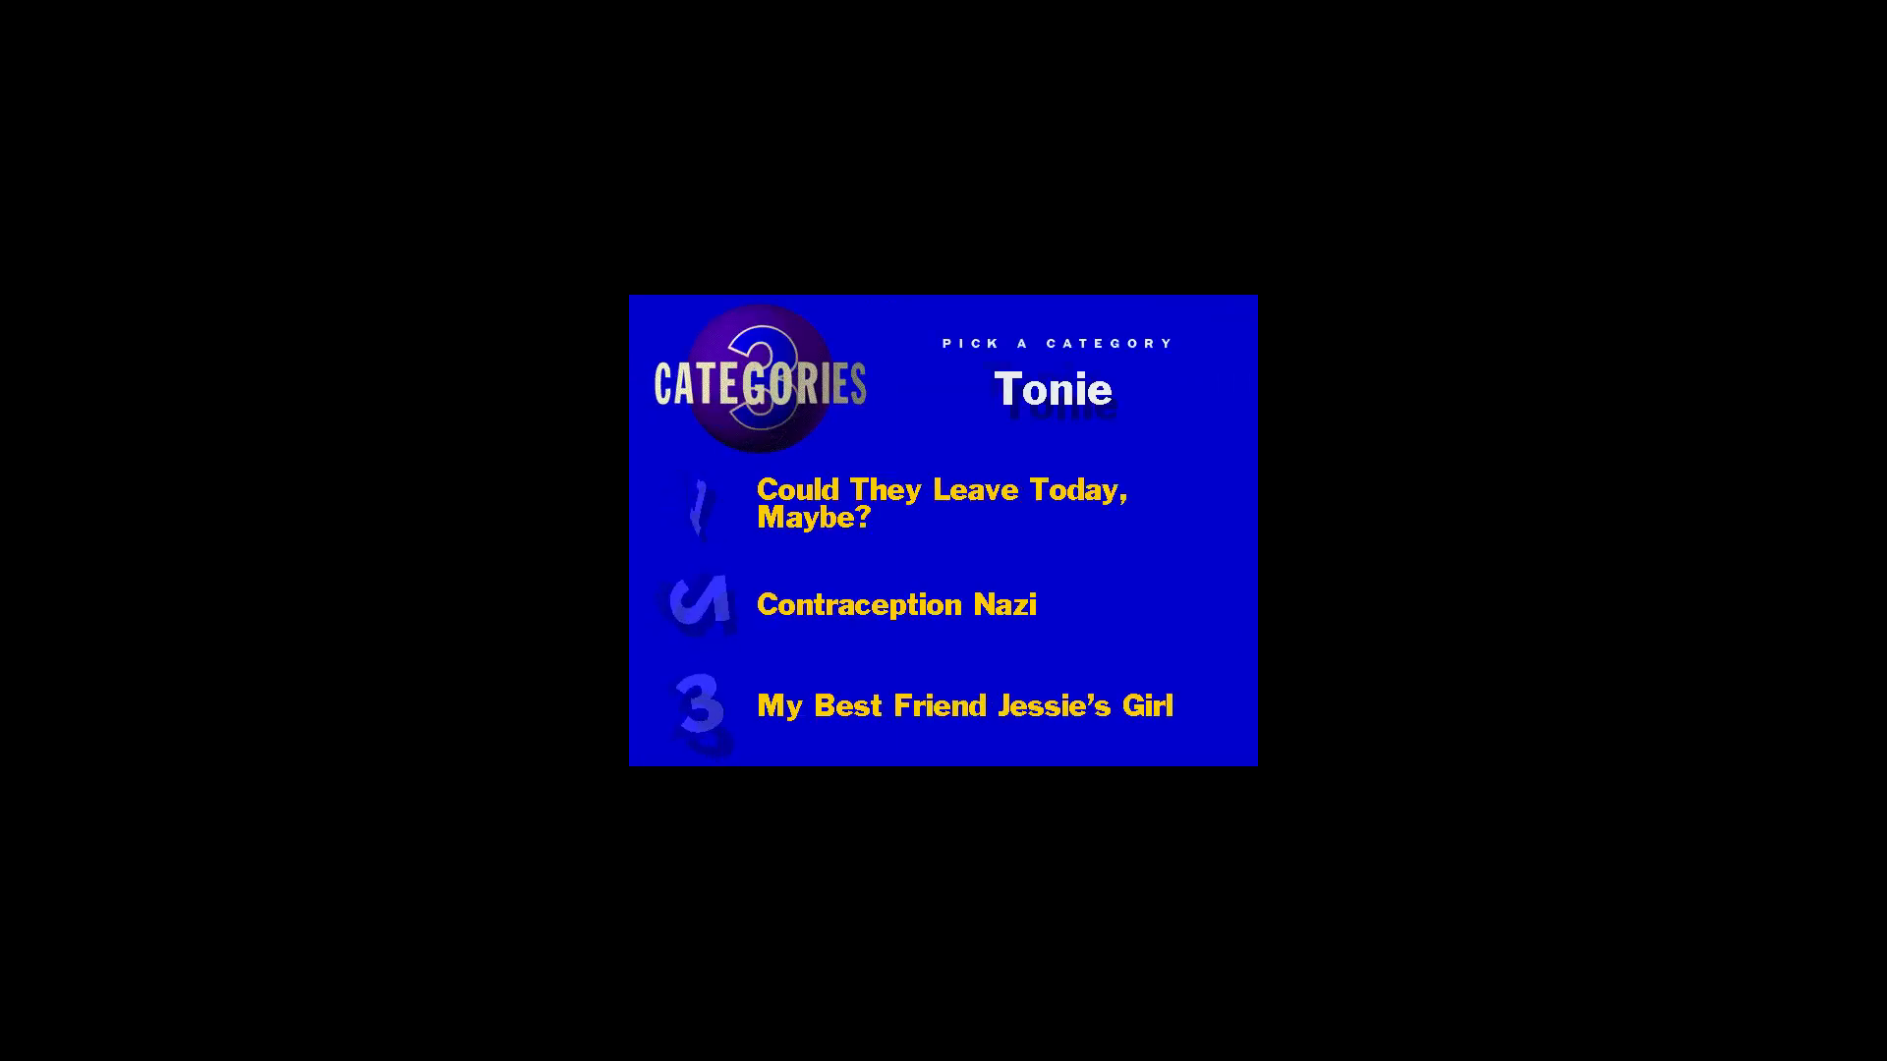
pyautogui.click(944, 503)
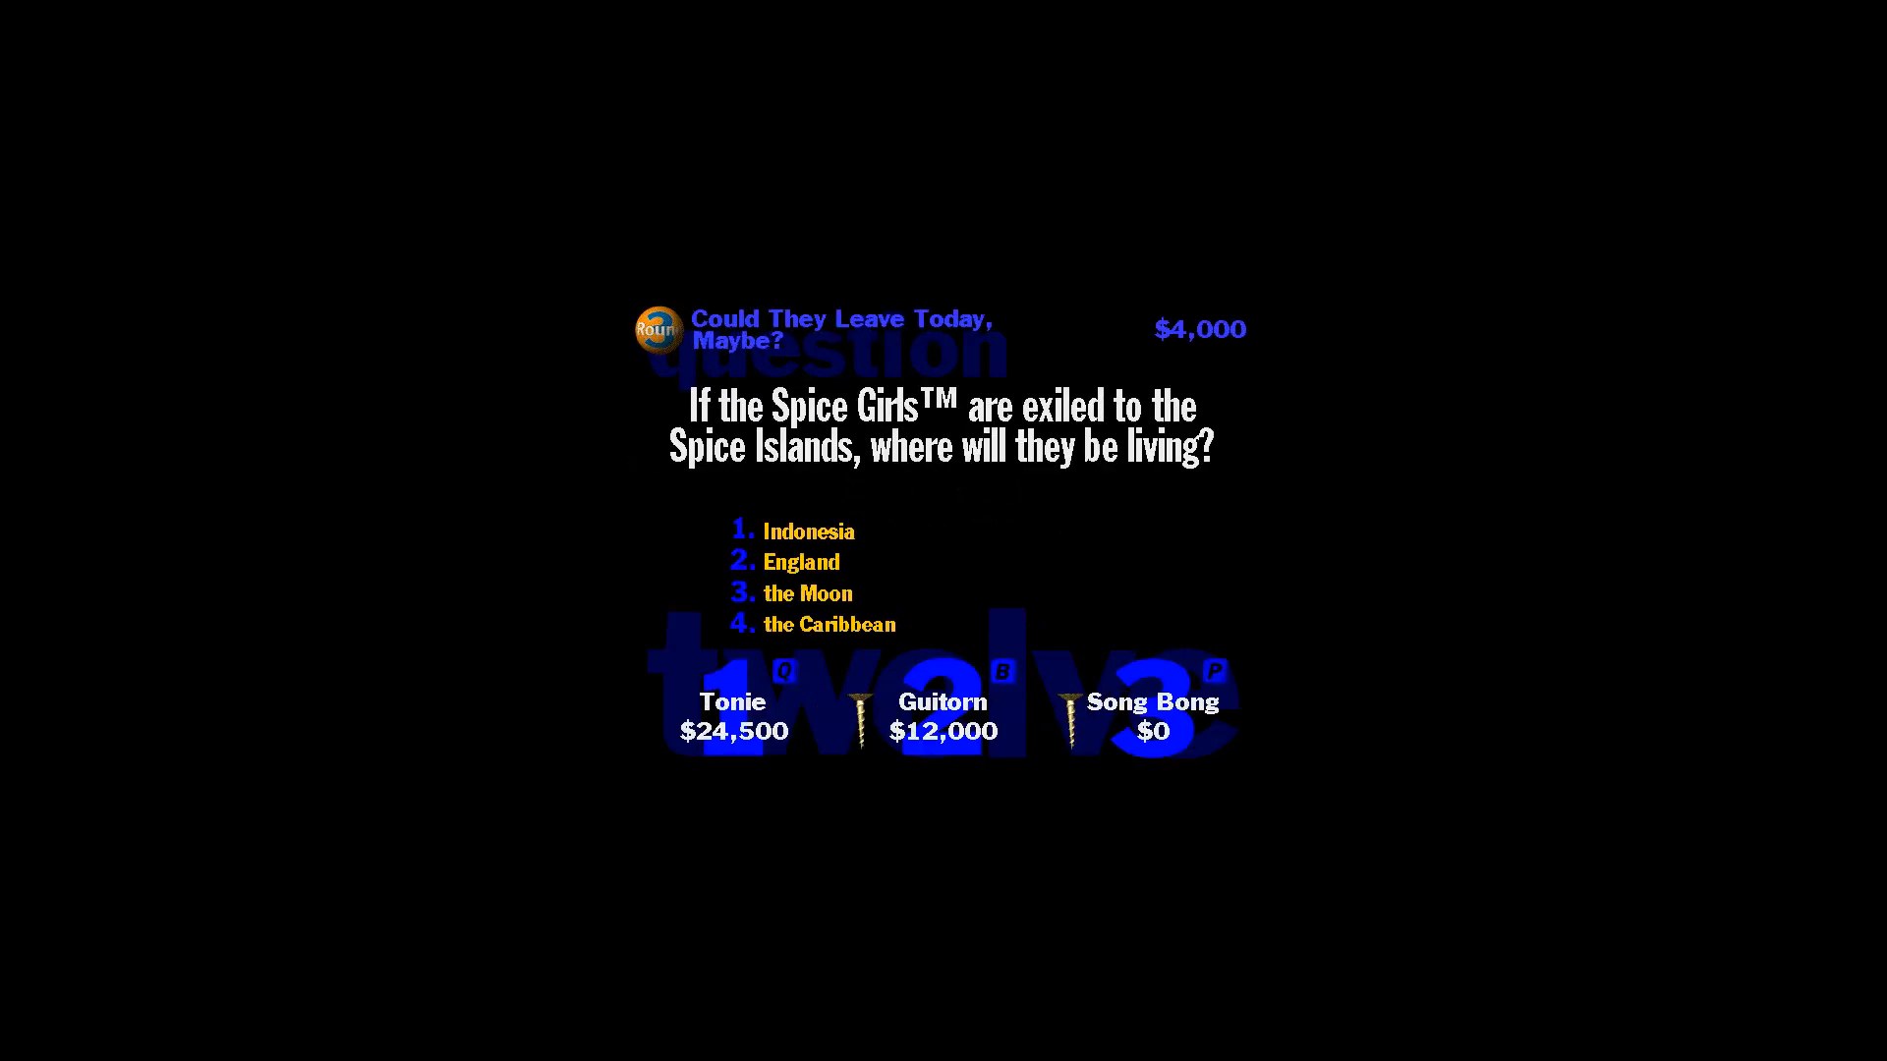
# - Buzz in as Guitorn and answer the $4,000 Spice Girls question
pyautogui.click(942, 708)
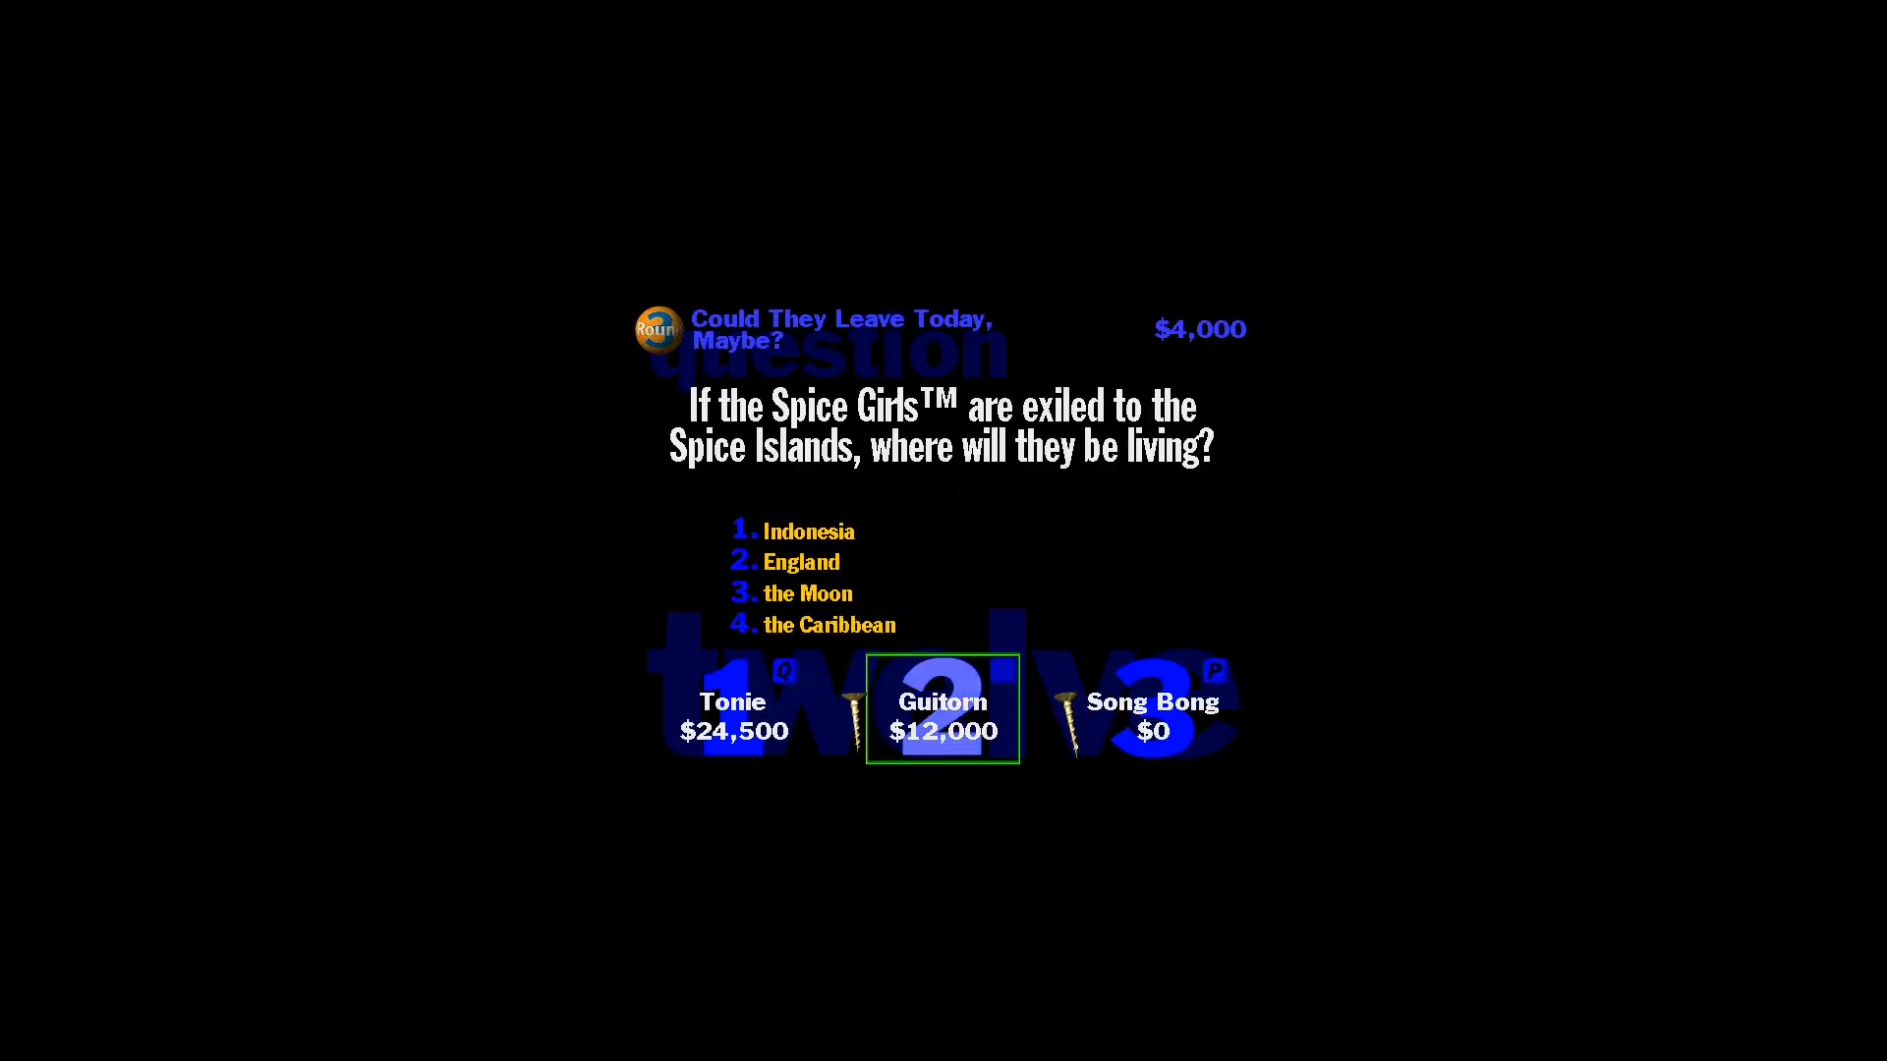
pyautogui.click(808, 531)
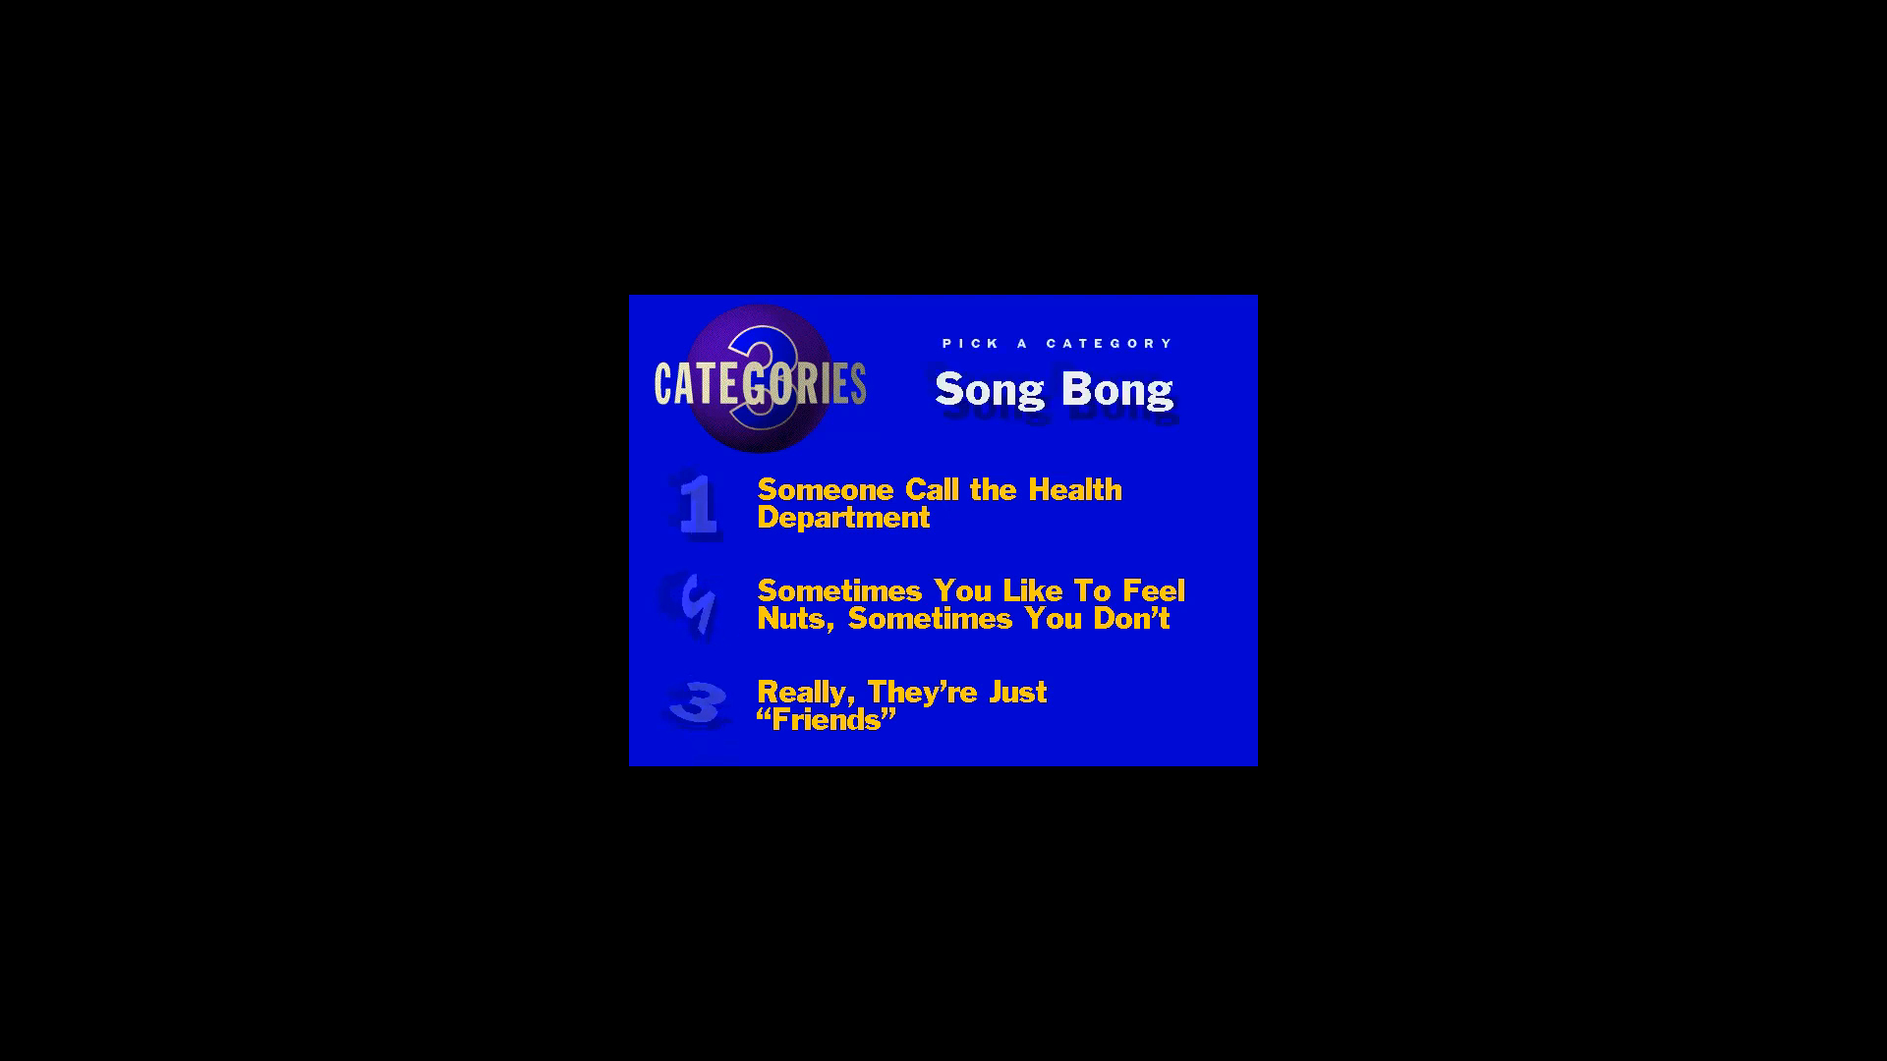
pyautogui.click(939, 505)
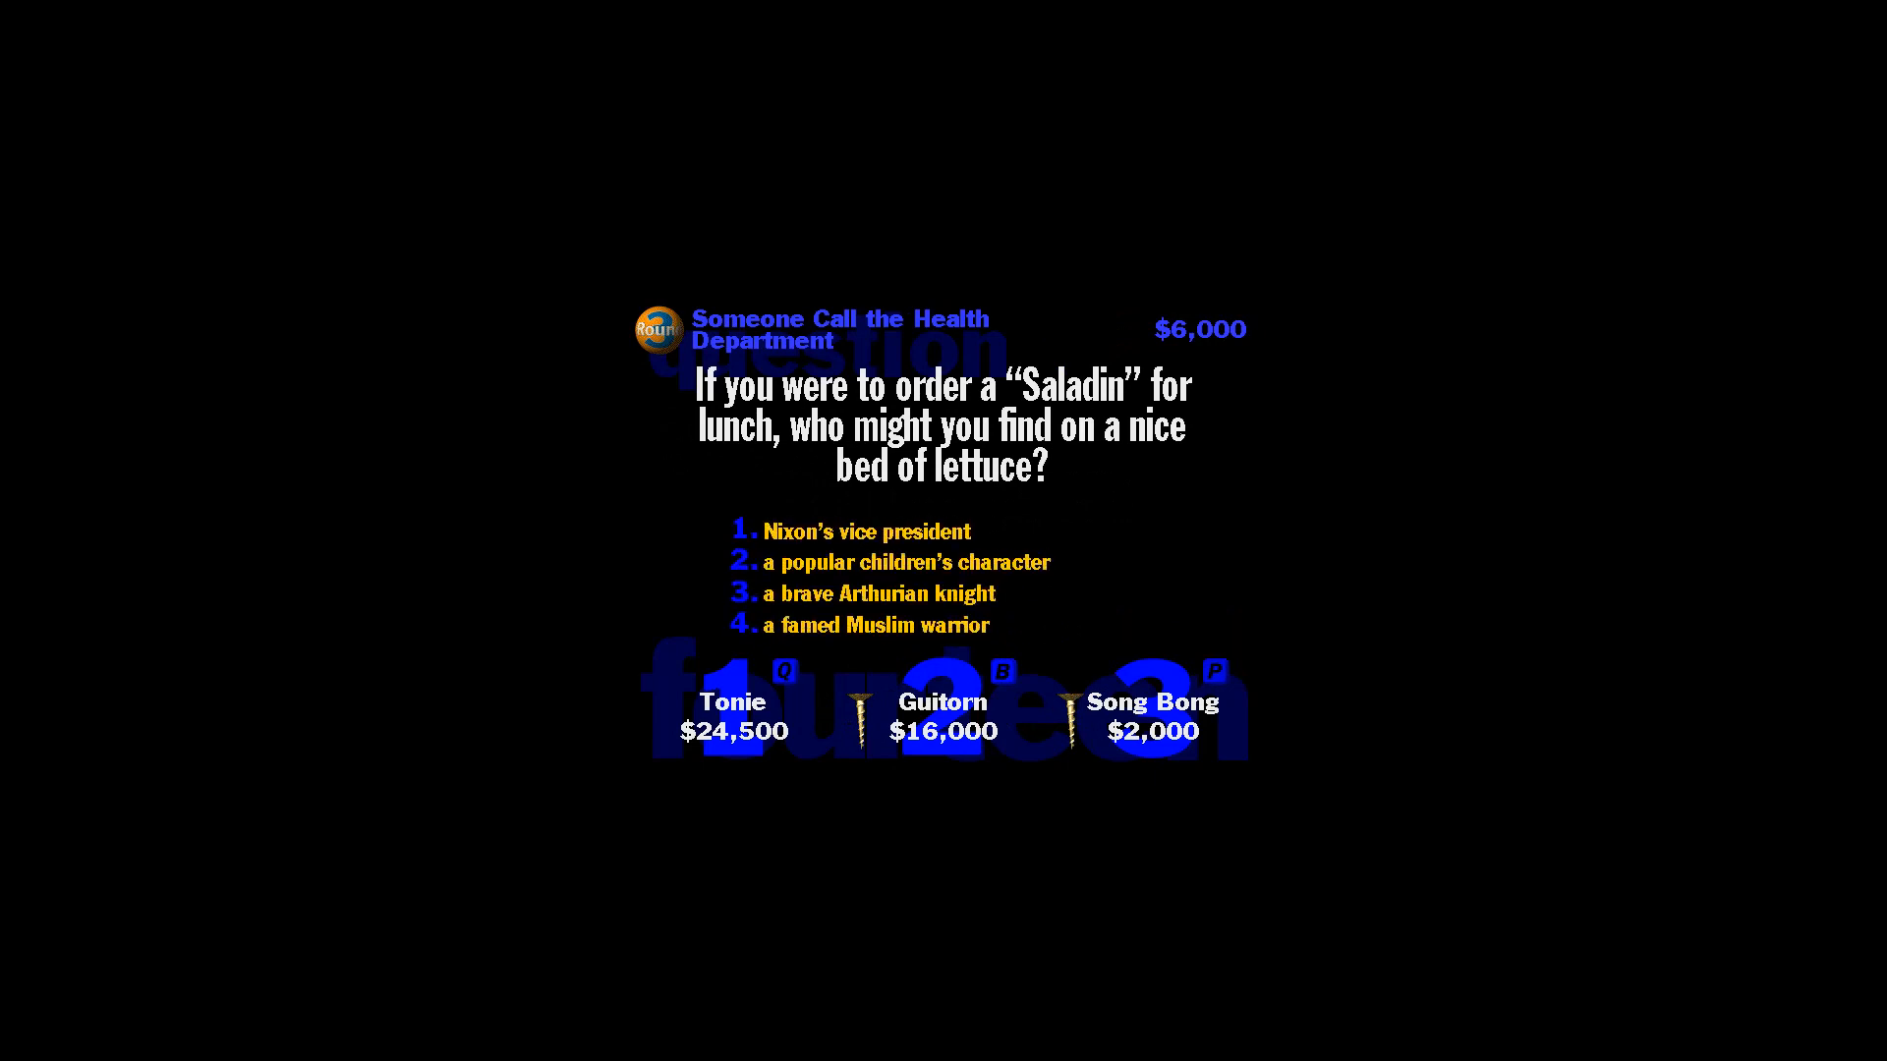
# - Buzz in as Tonie and pick 'a famed Muslim warrior' for the Saladin question, reaching $30,500
pyautogui.click(942, 706)
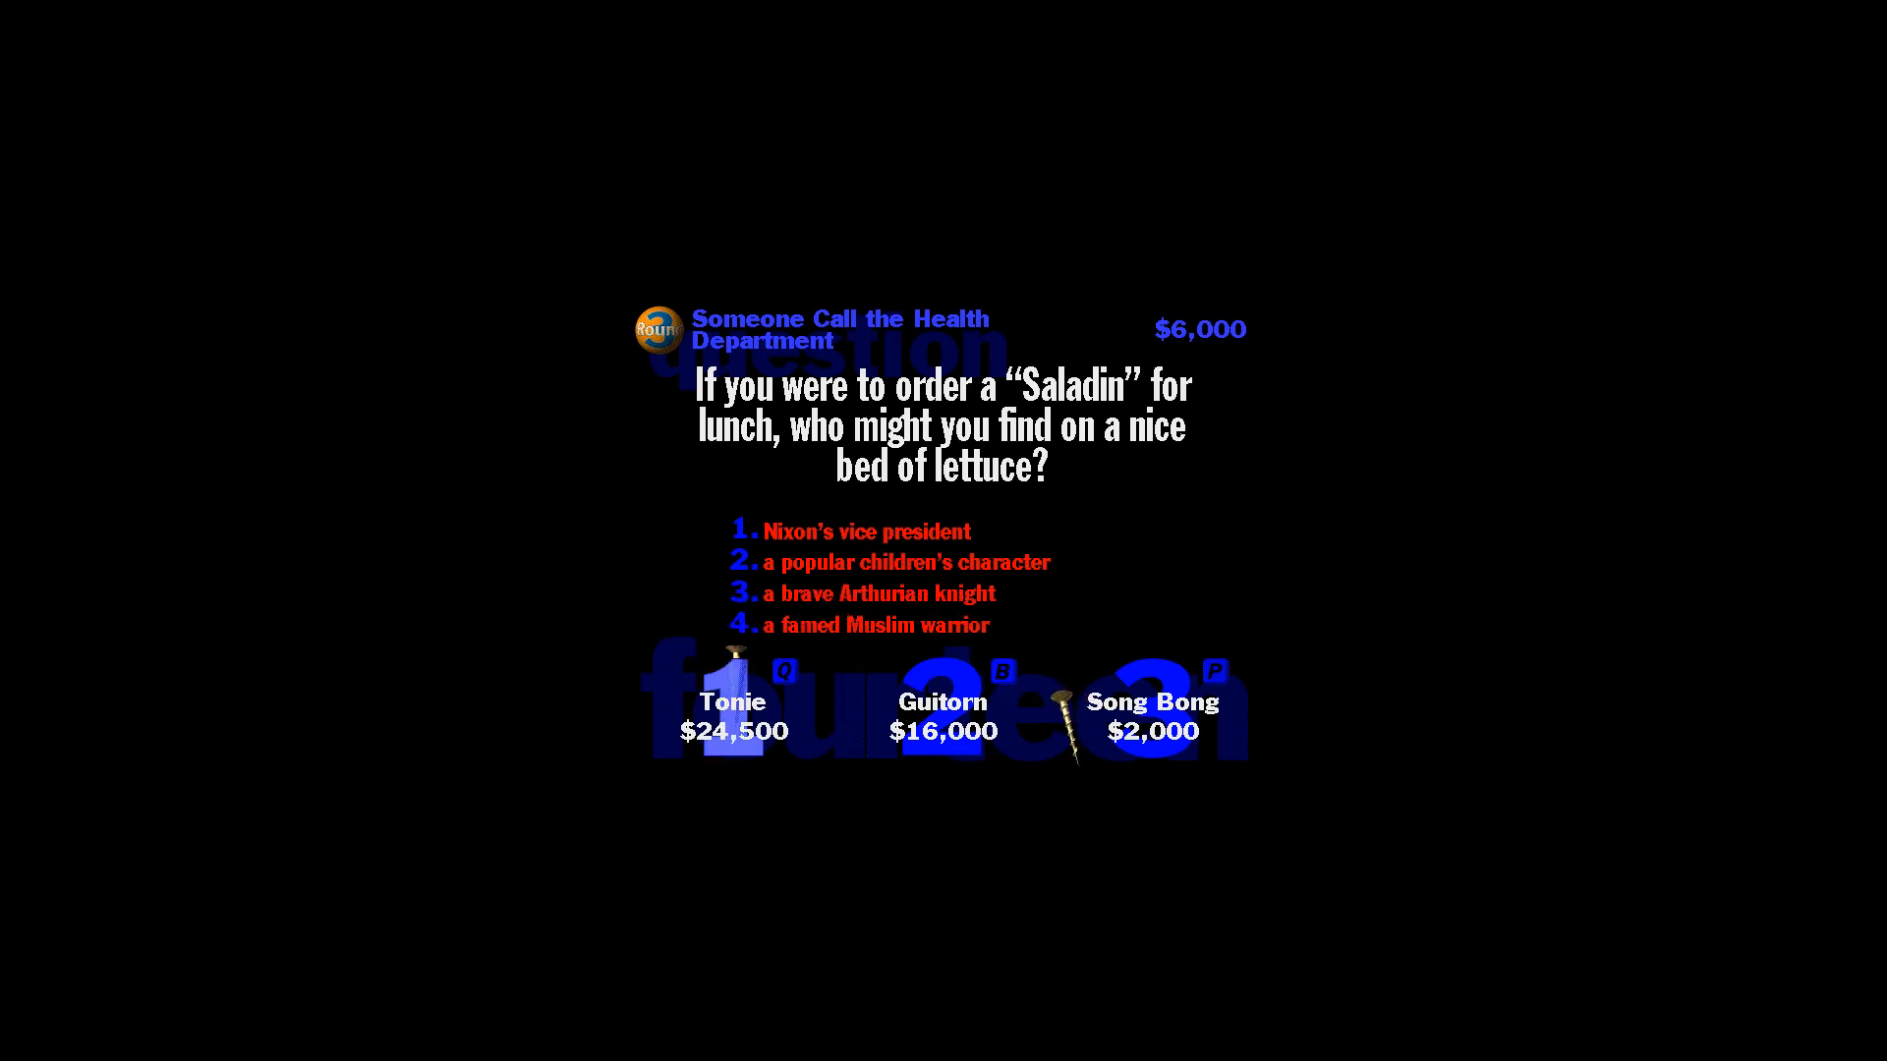
pyautogui.click(731, 716)
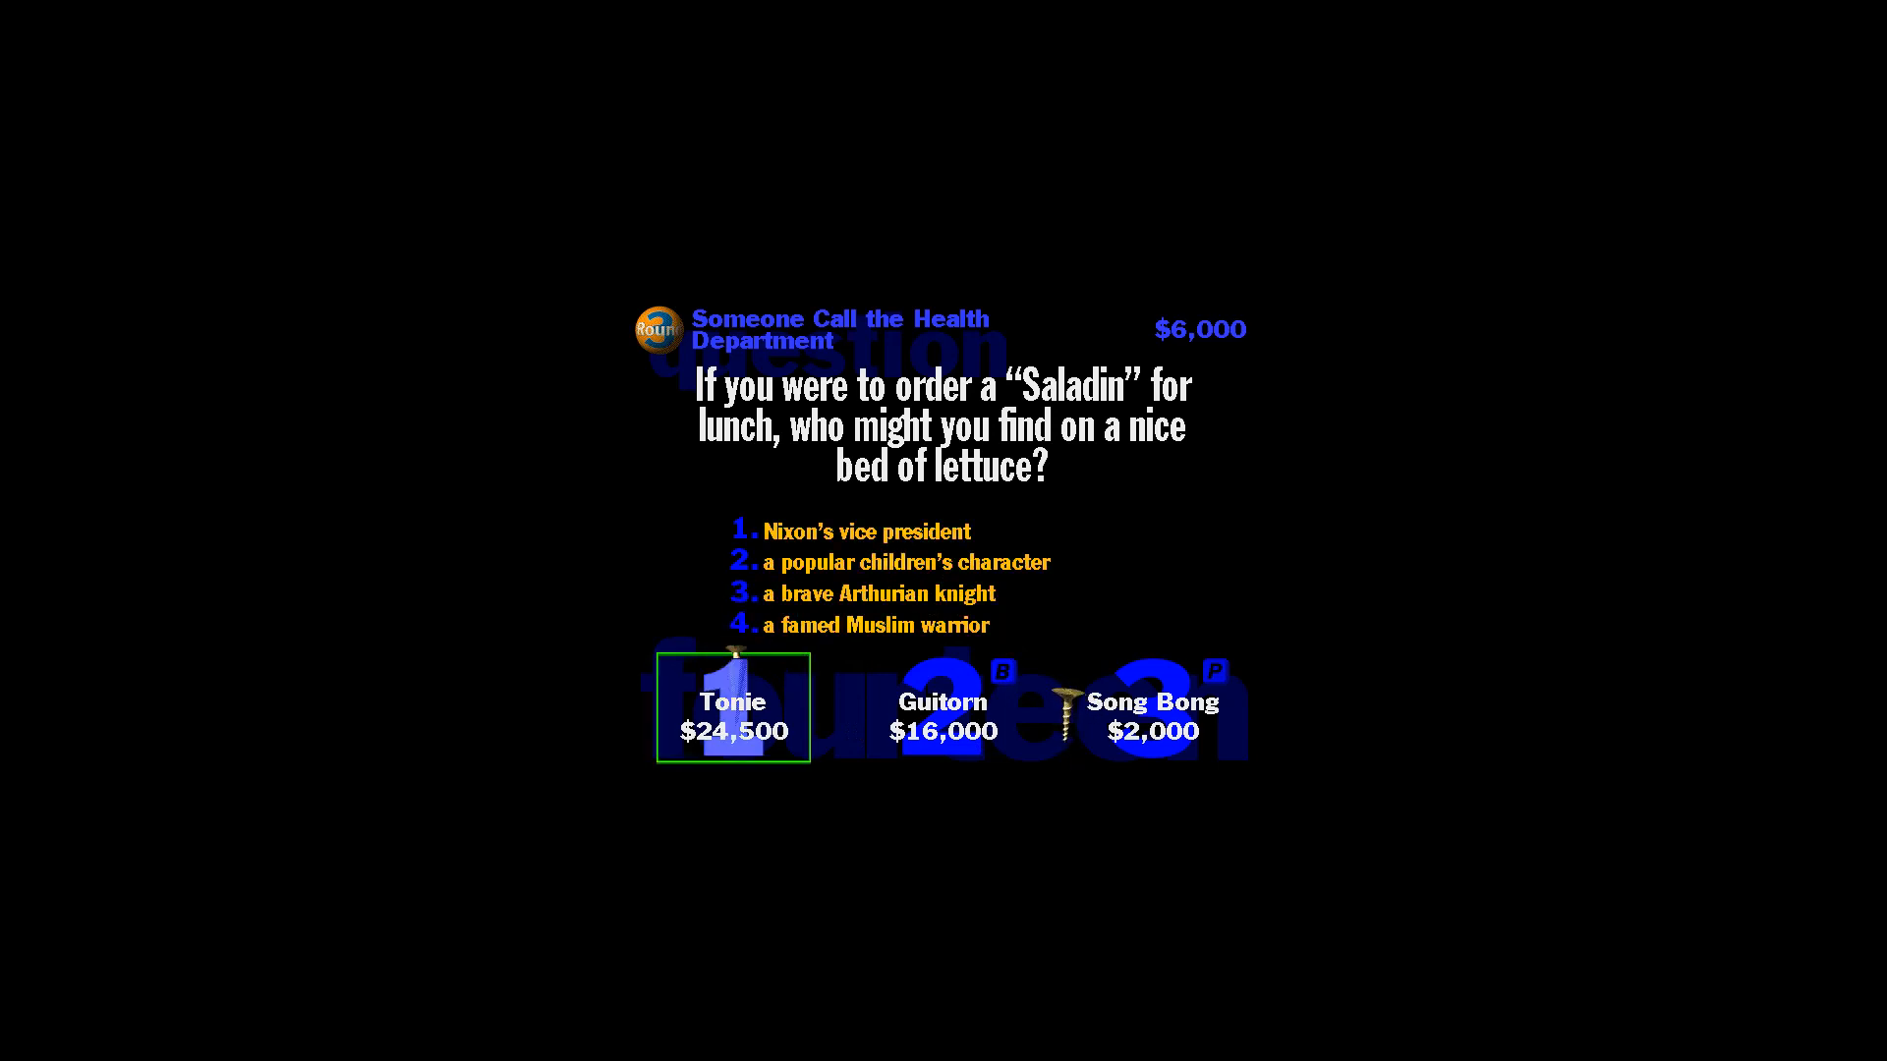
pyautogui.click(741, 625)
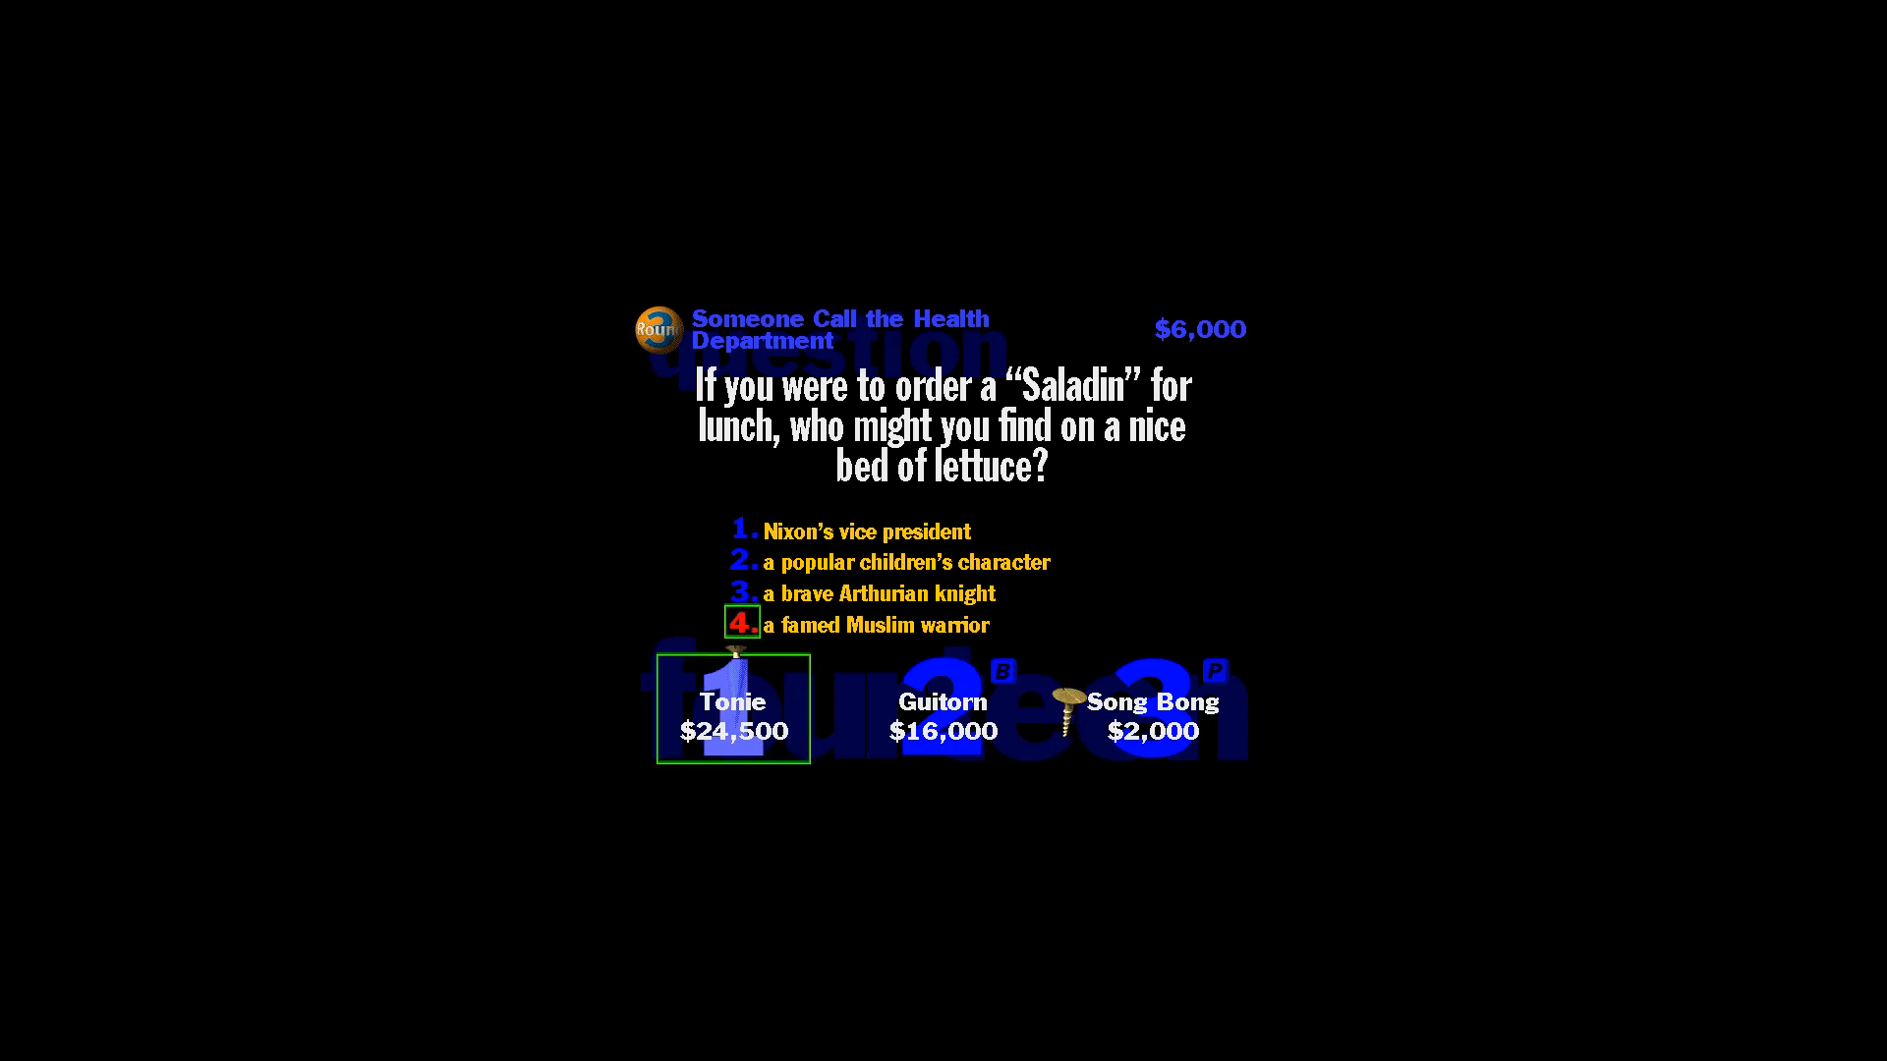
pyautogui.click(865, 625)
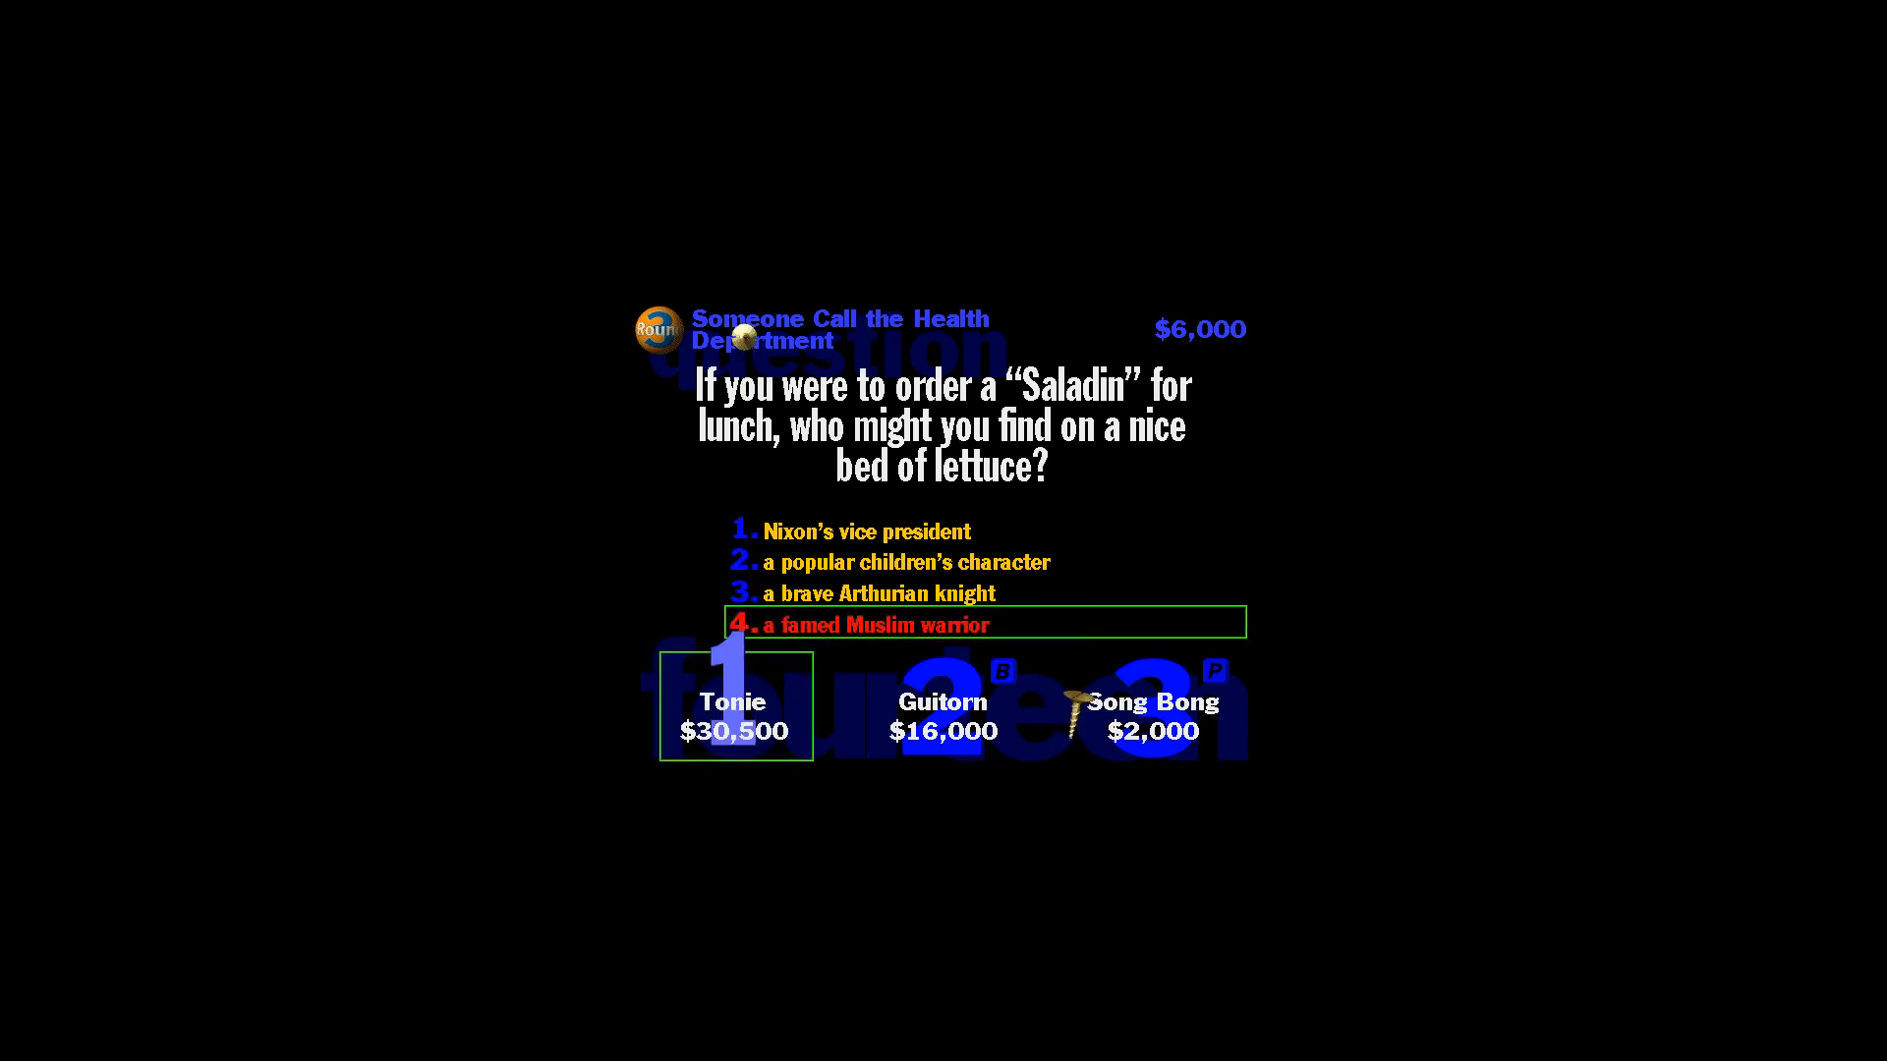